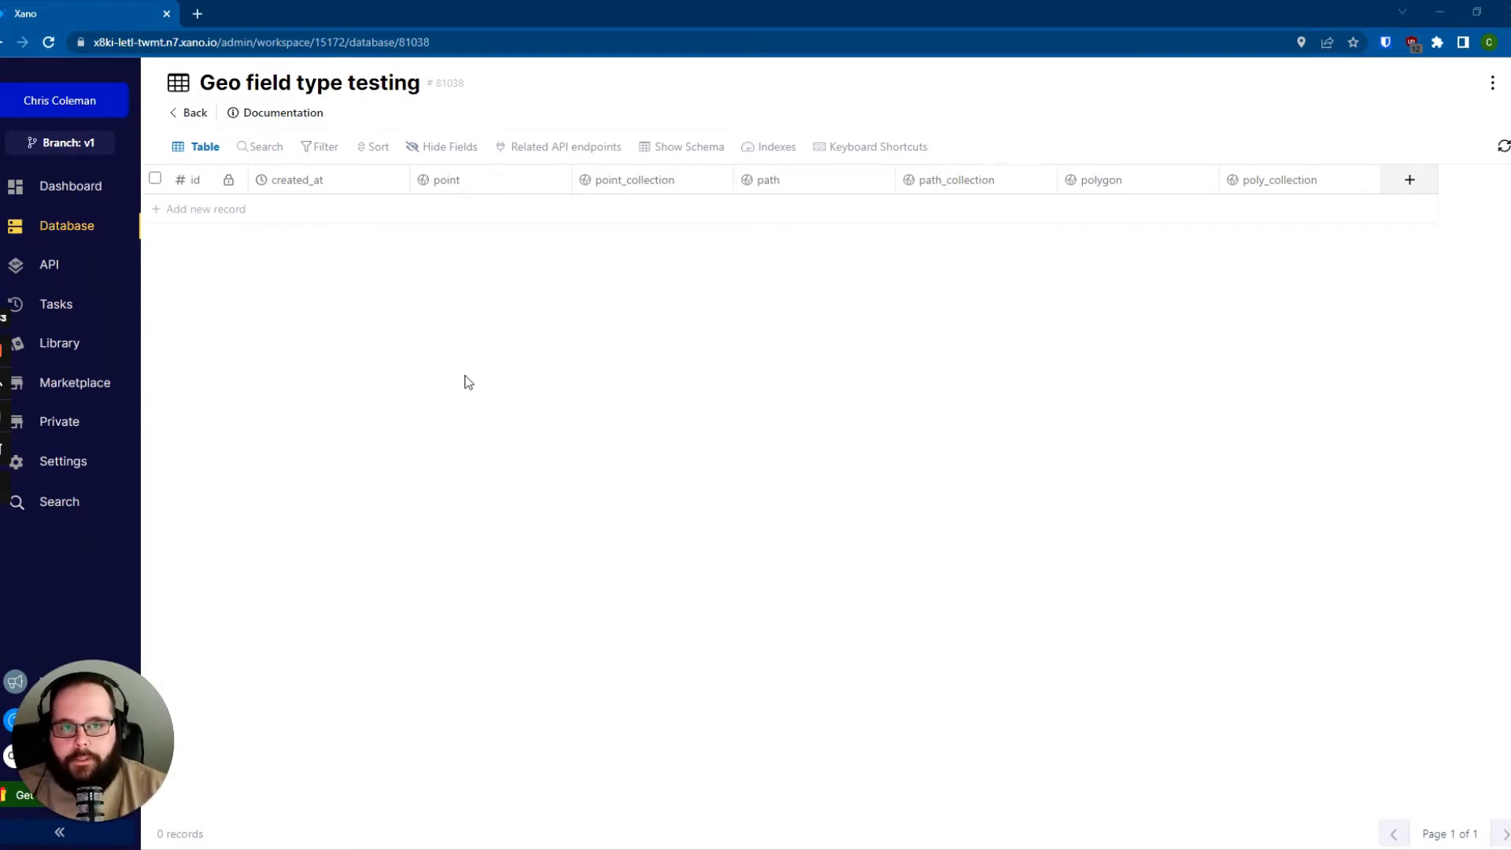
pyautogui.moveTo(1308, 321)
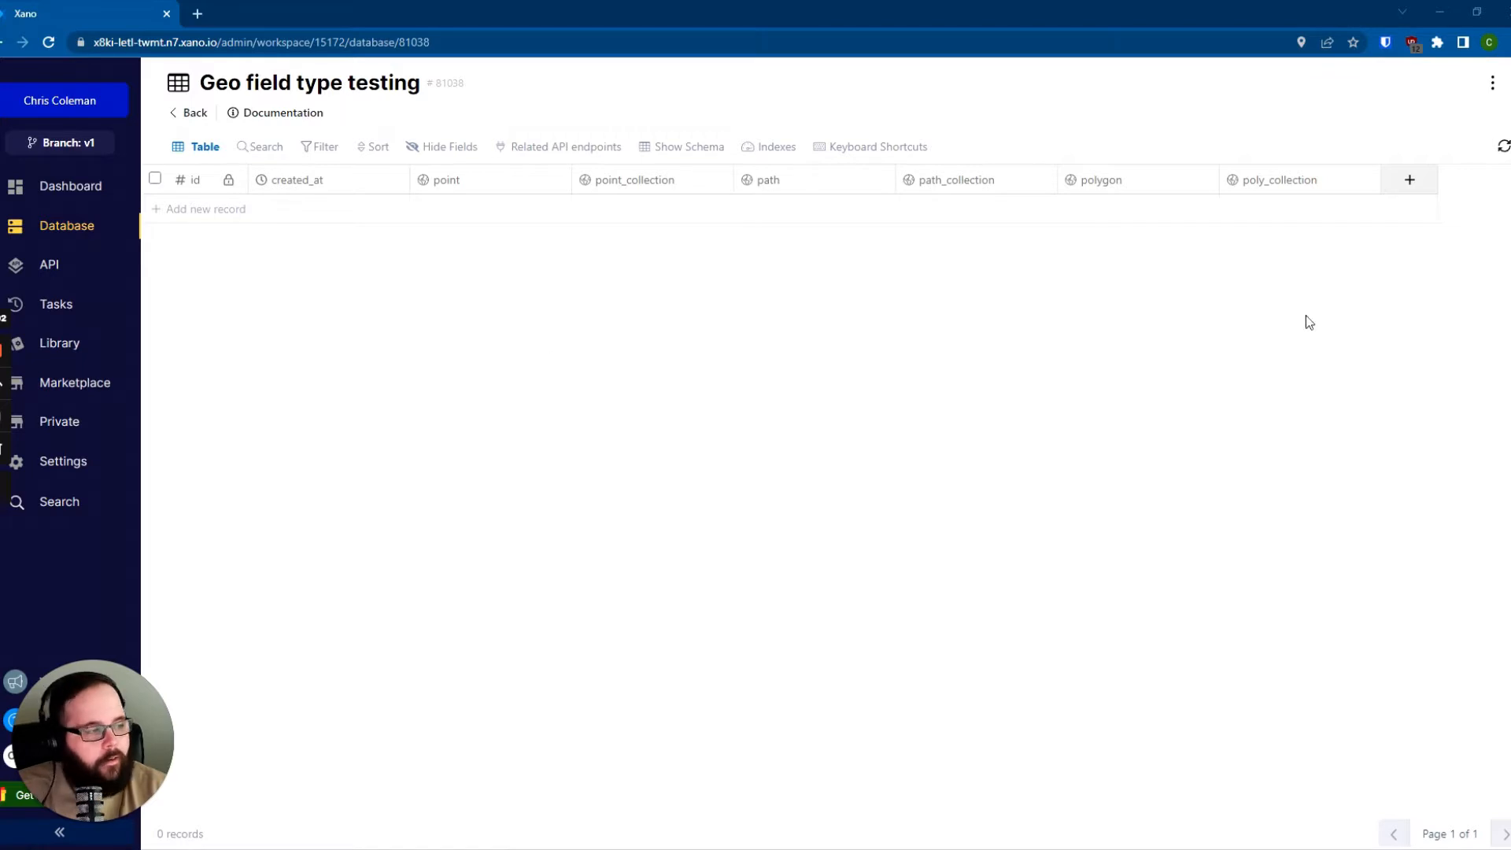
# Step: Add record 2 and save an Illinois marker in its point field via the map editor
pyautogui.click(1408, 179)
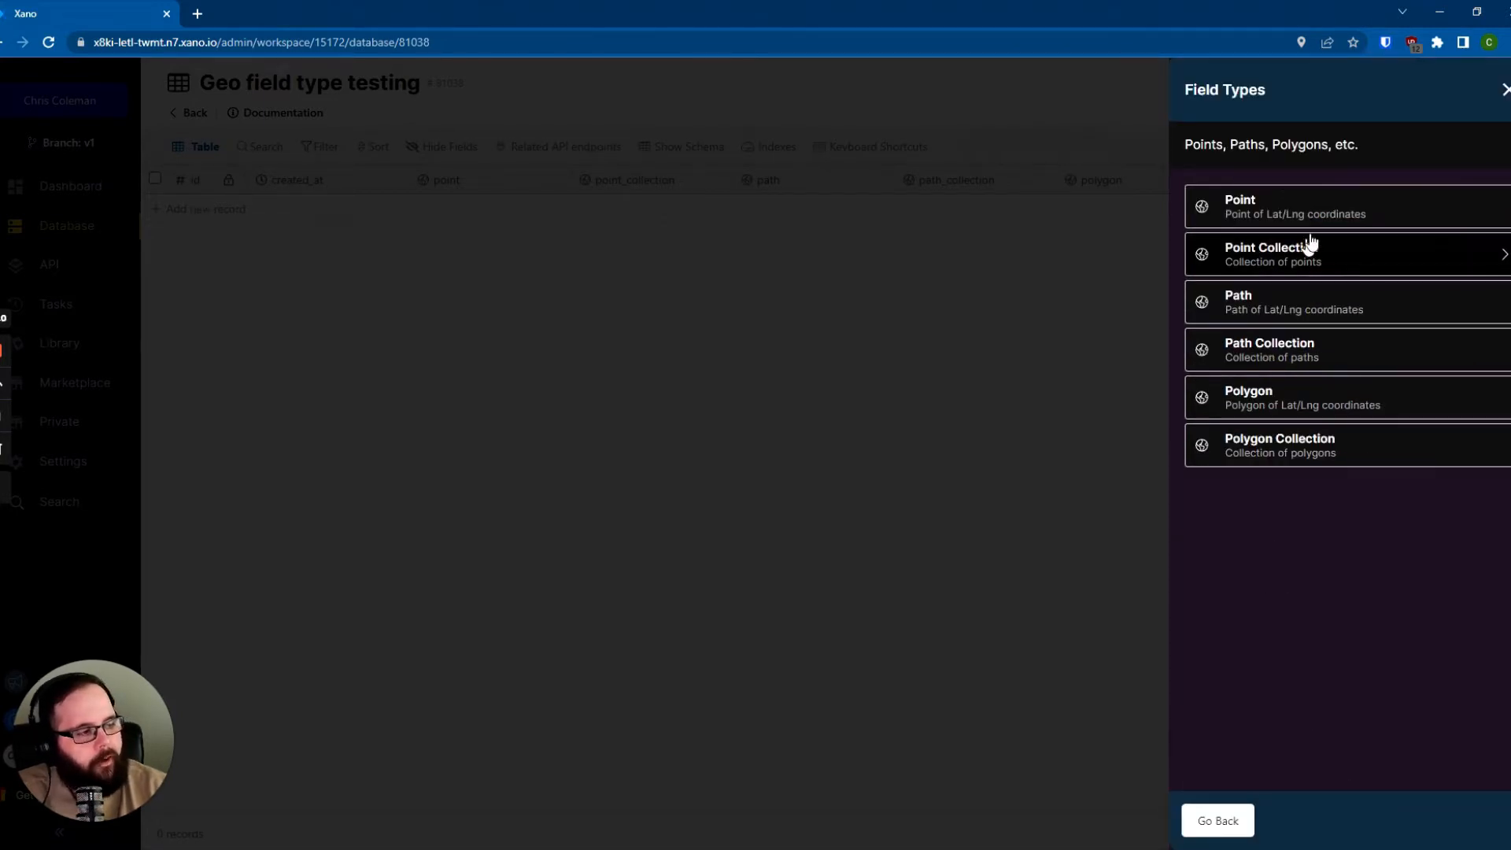
pyautogui.moveTo(1339, 397)
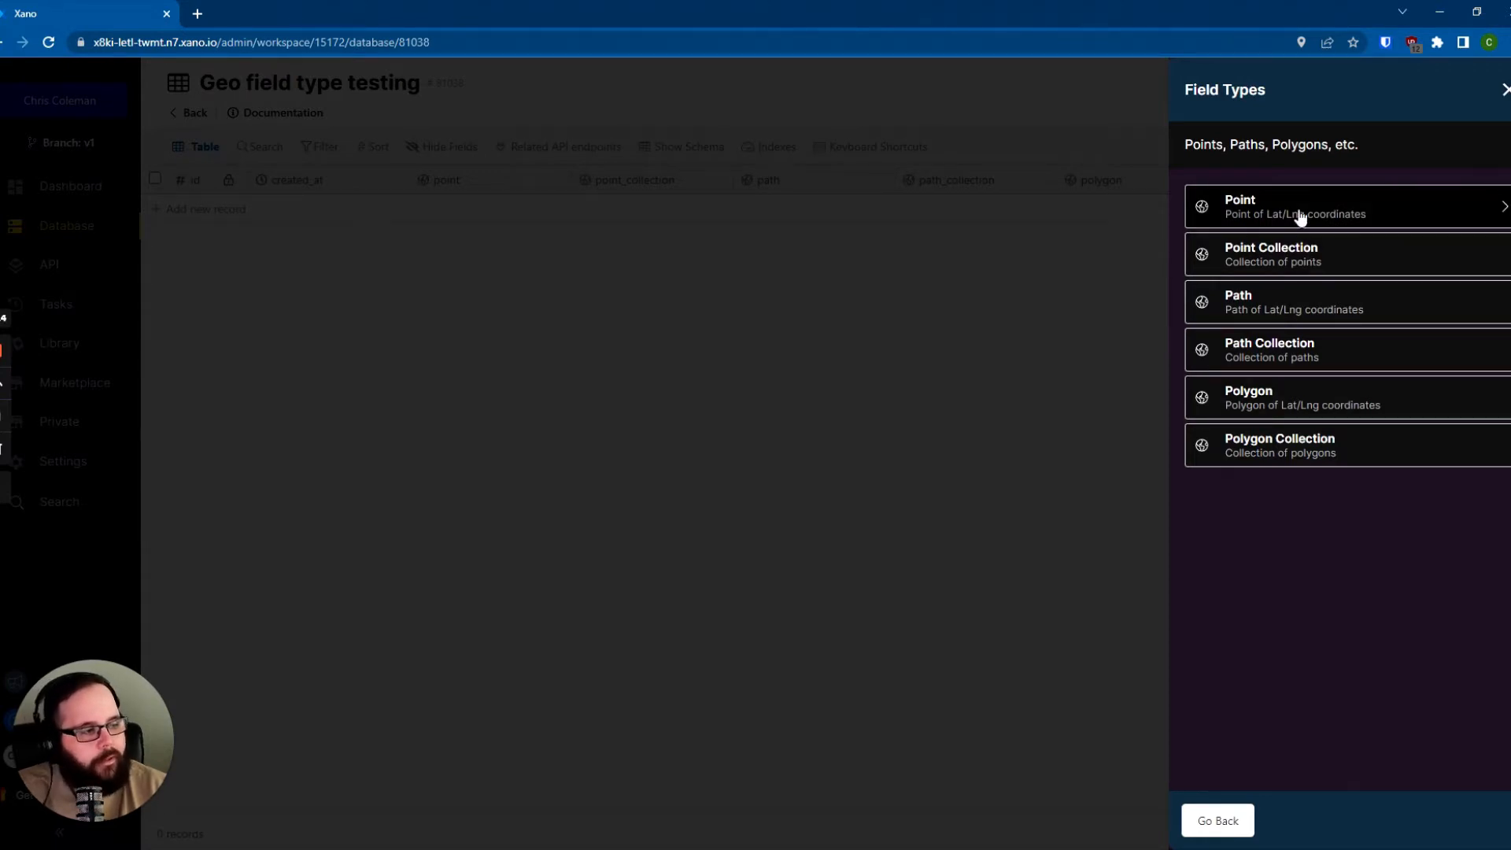
pyautogui.moveTo(1312, 307)
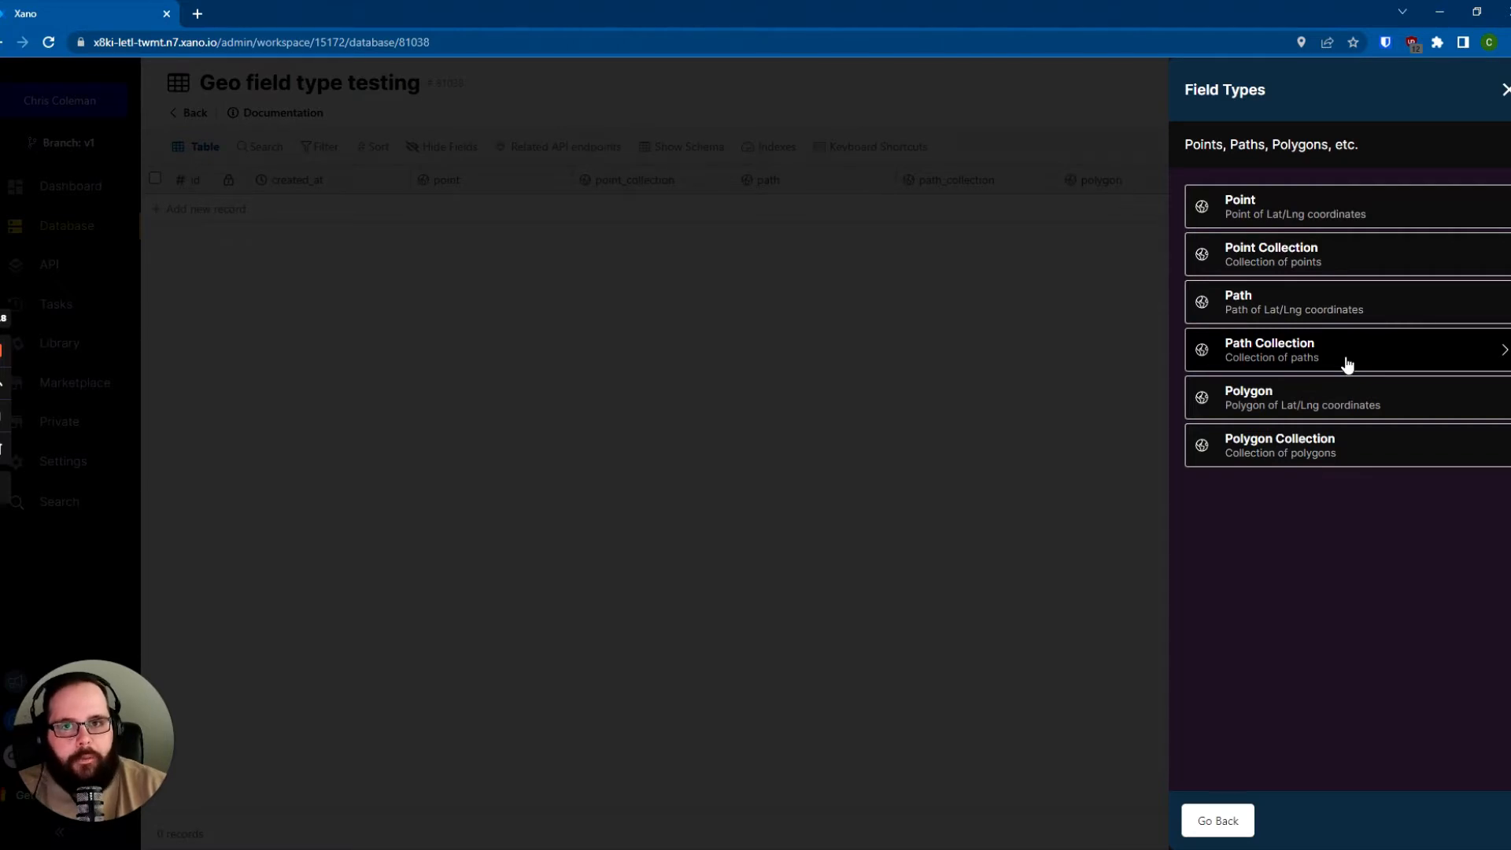
pyautogui.moveTo(1337, 397)
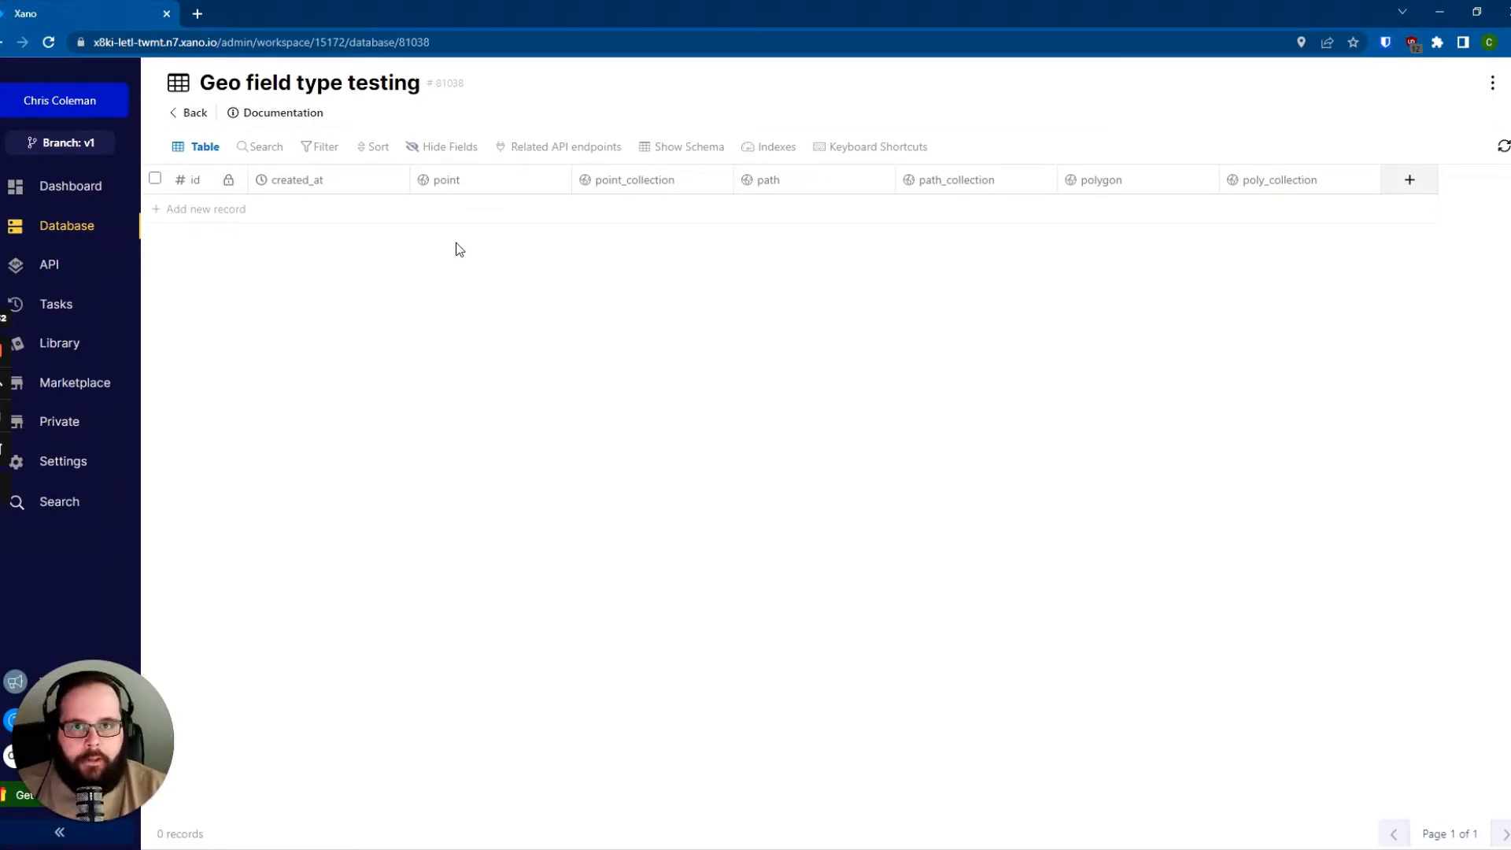
pyautogui.click(204, 209)
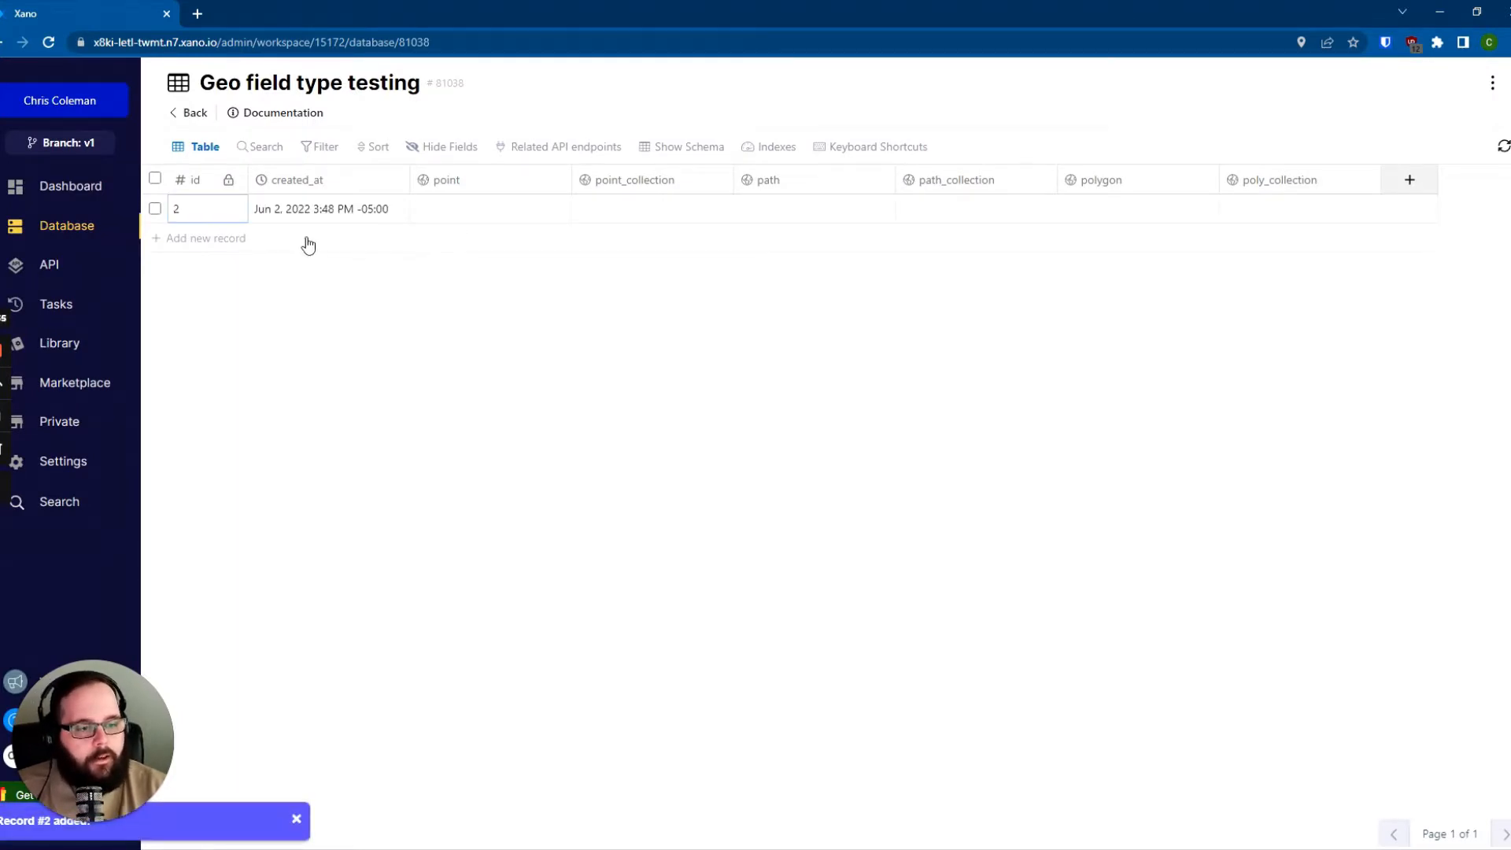
pyautogui.click(490, 207)
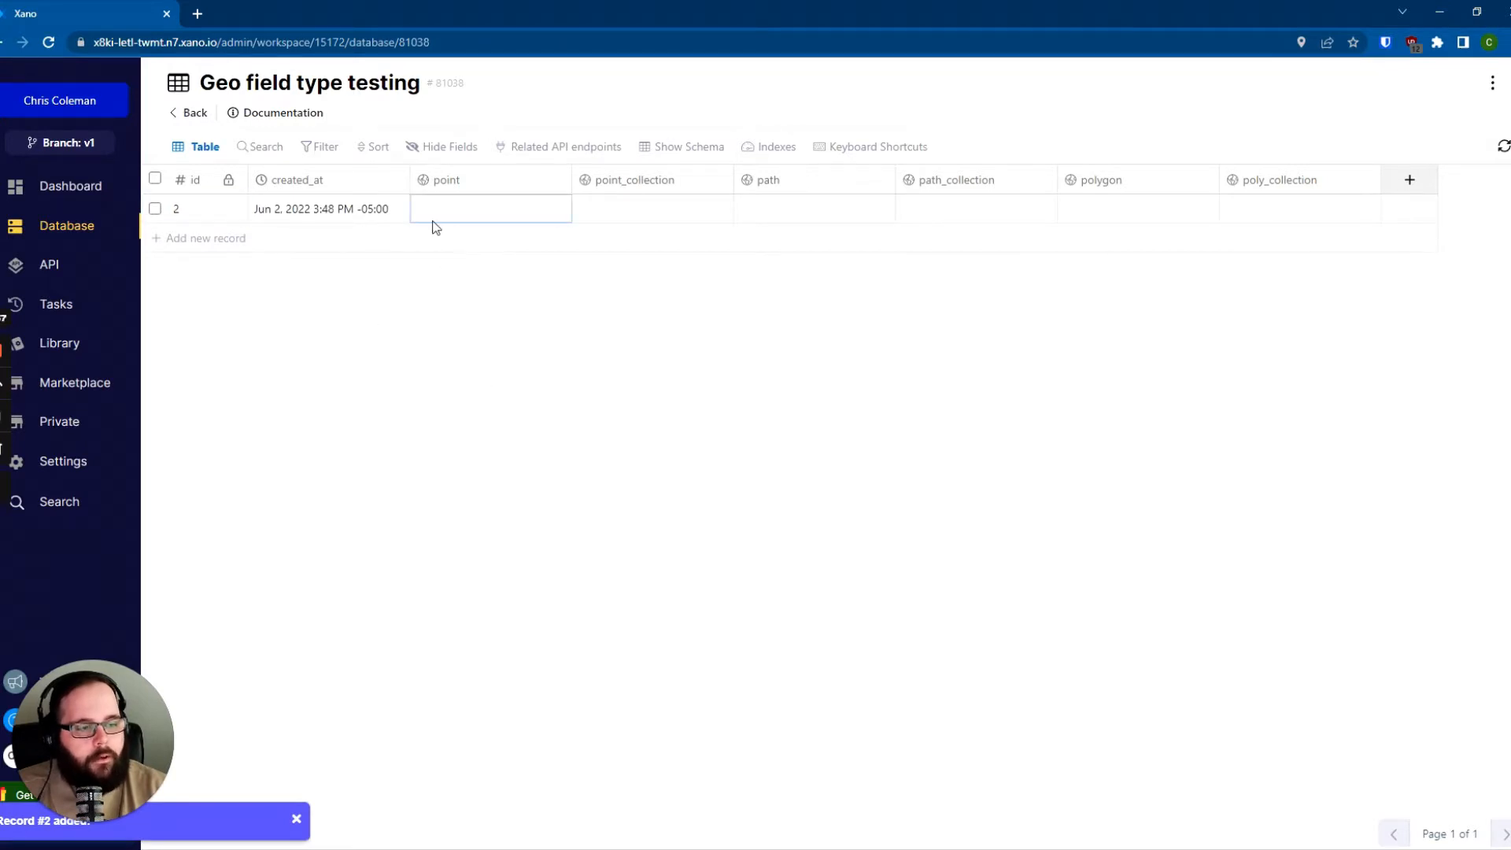
pyautogui.click(490, 209)
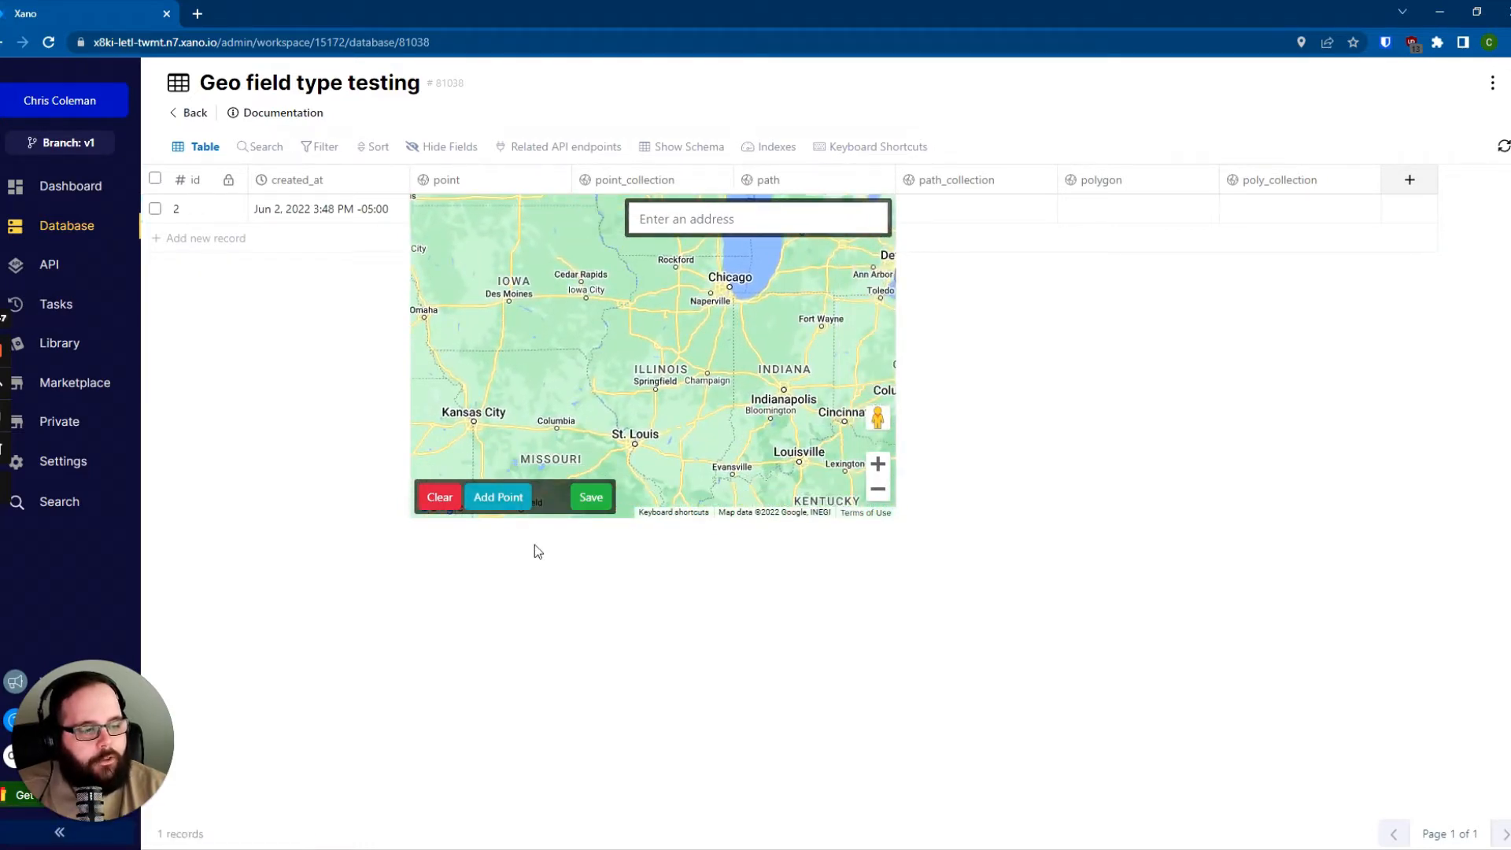
pyautogui.click(498, 496)
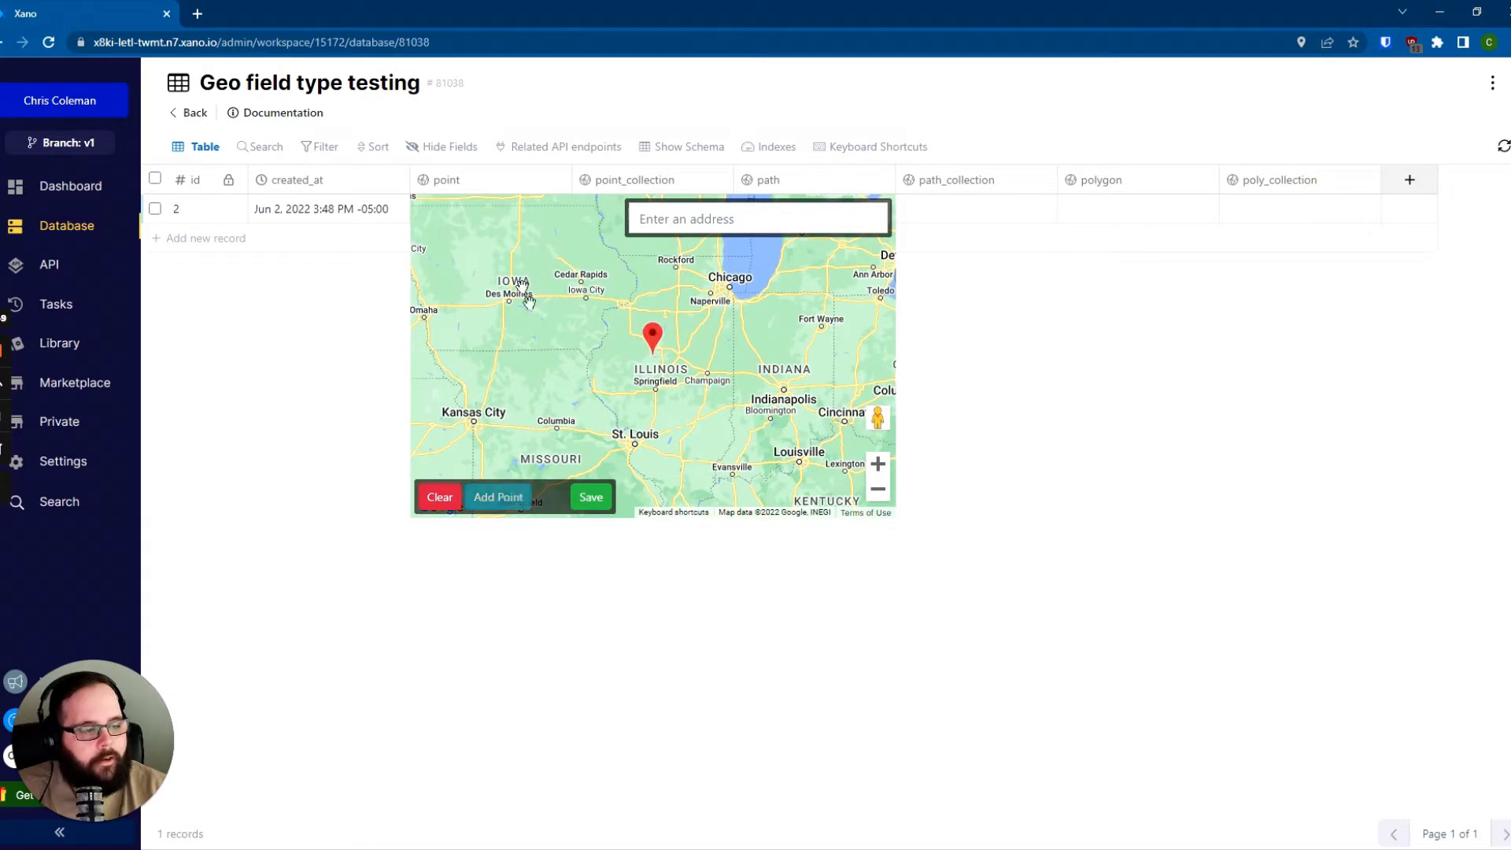
pyautogui.click(591, 496)
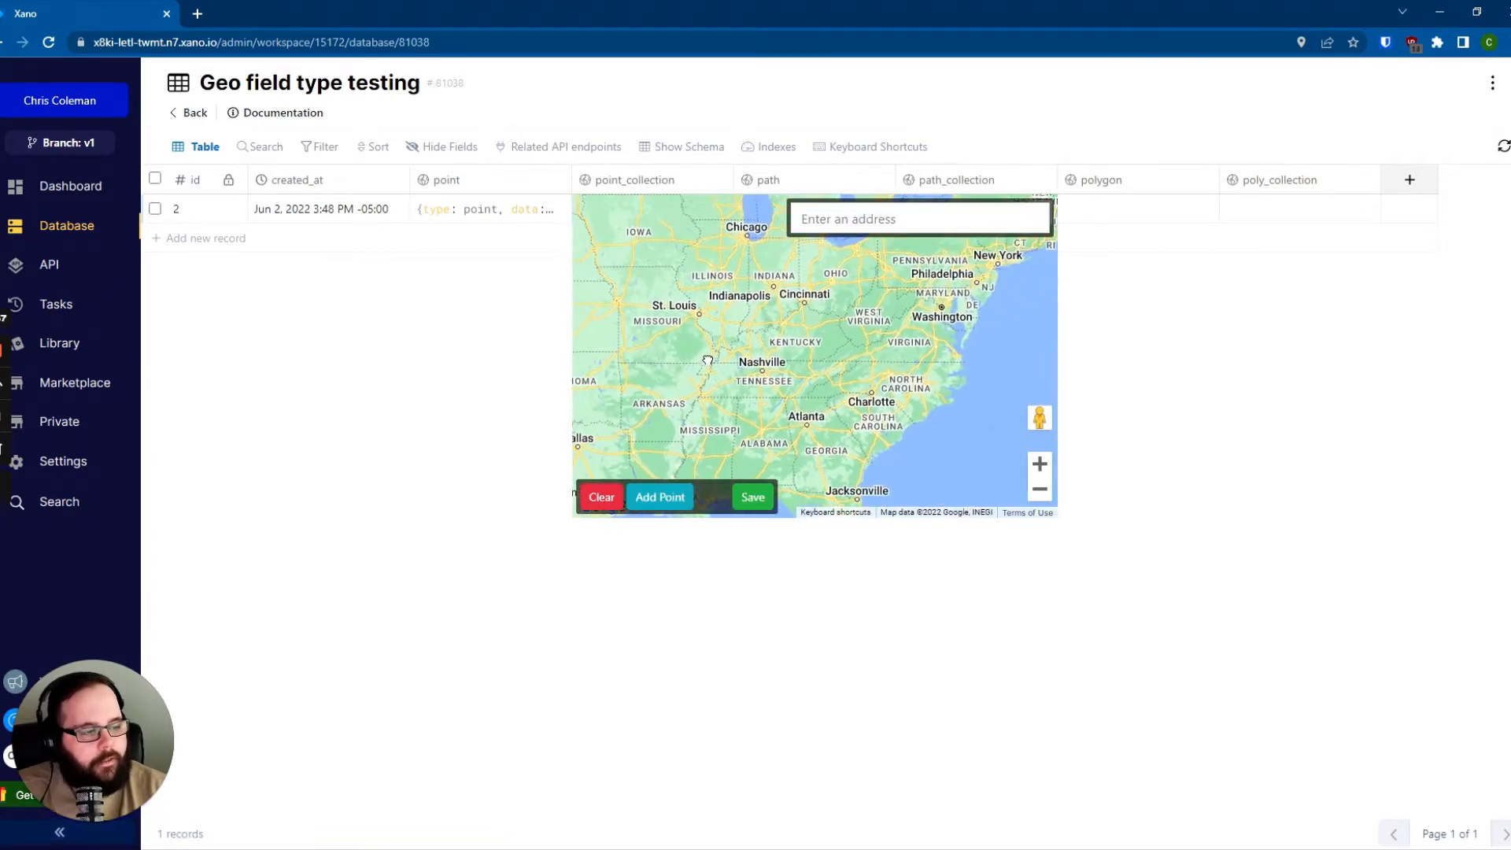
# Step: Save a collection of several points into record 2's point_collection field
pyautogui.click(660, 498)
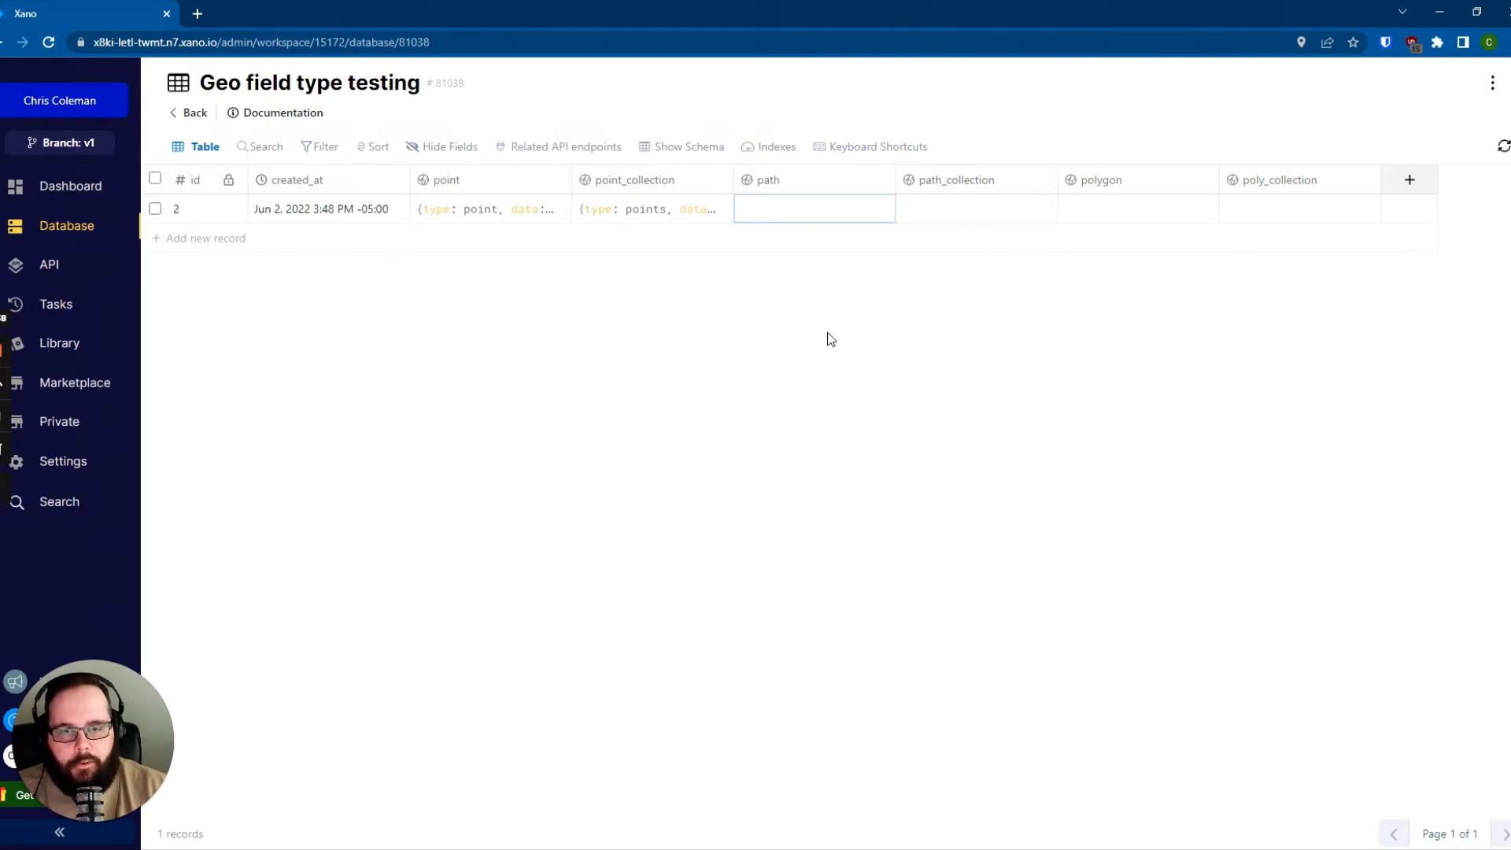
# Step: Draw and save a path from St. Louis through Indianapolis to Nashville in the path field
pyautogui.click(814, 209)
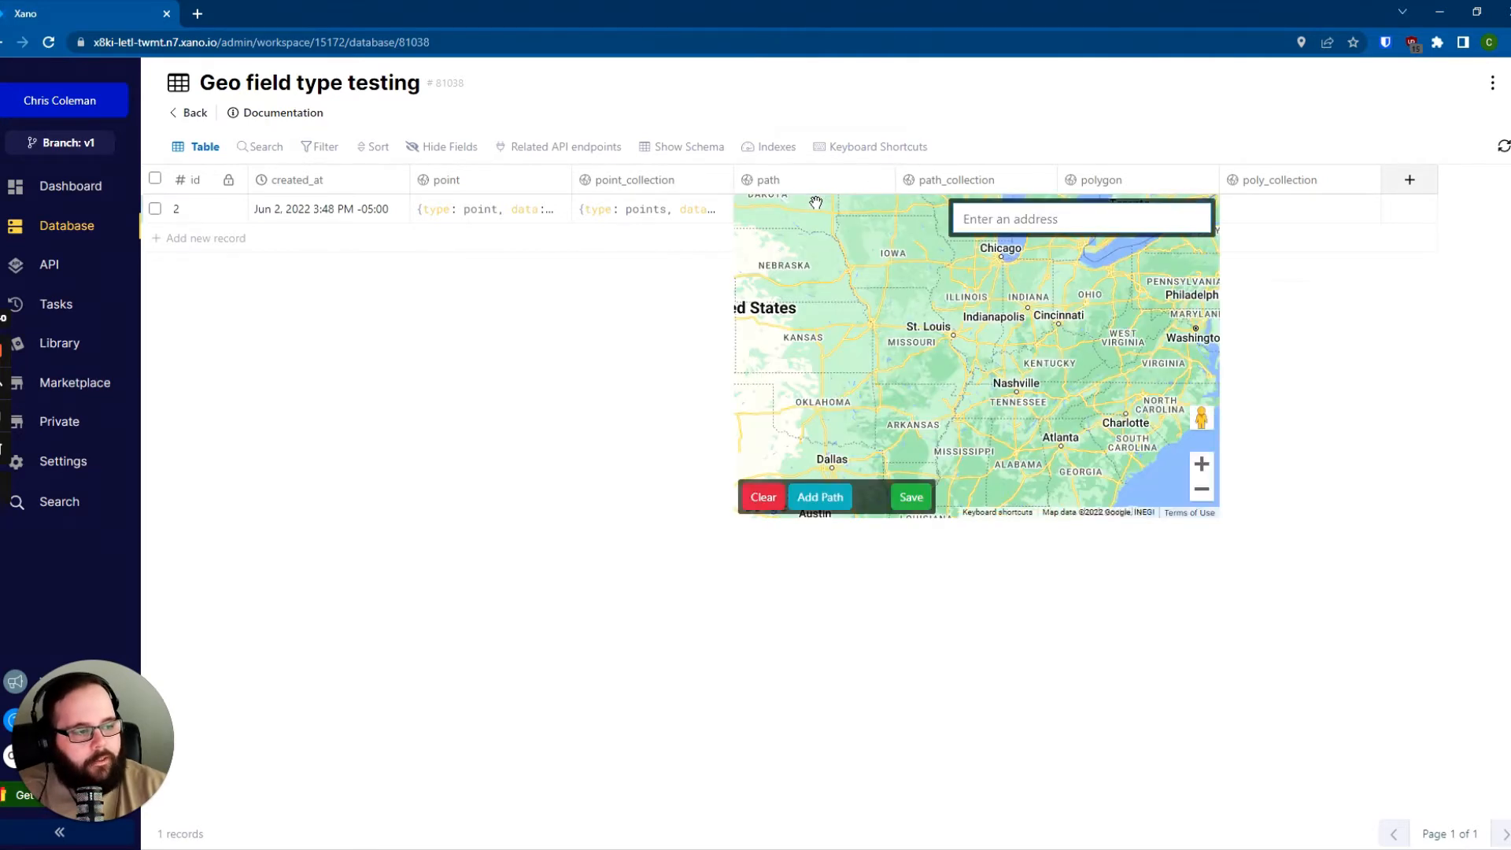
pyautogui.moveTo(921, 380)
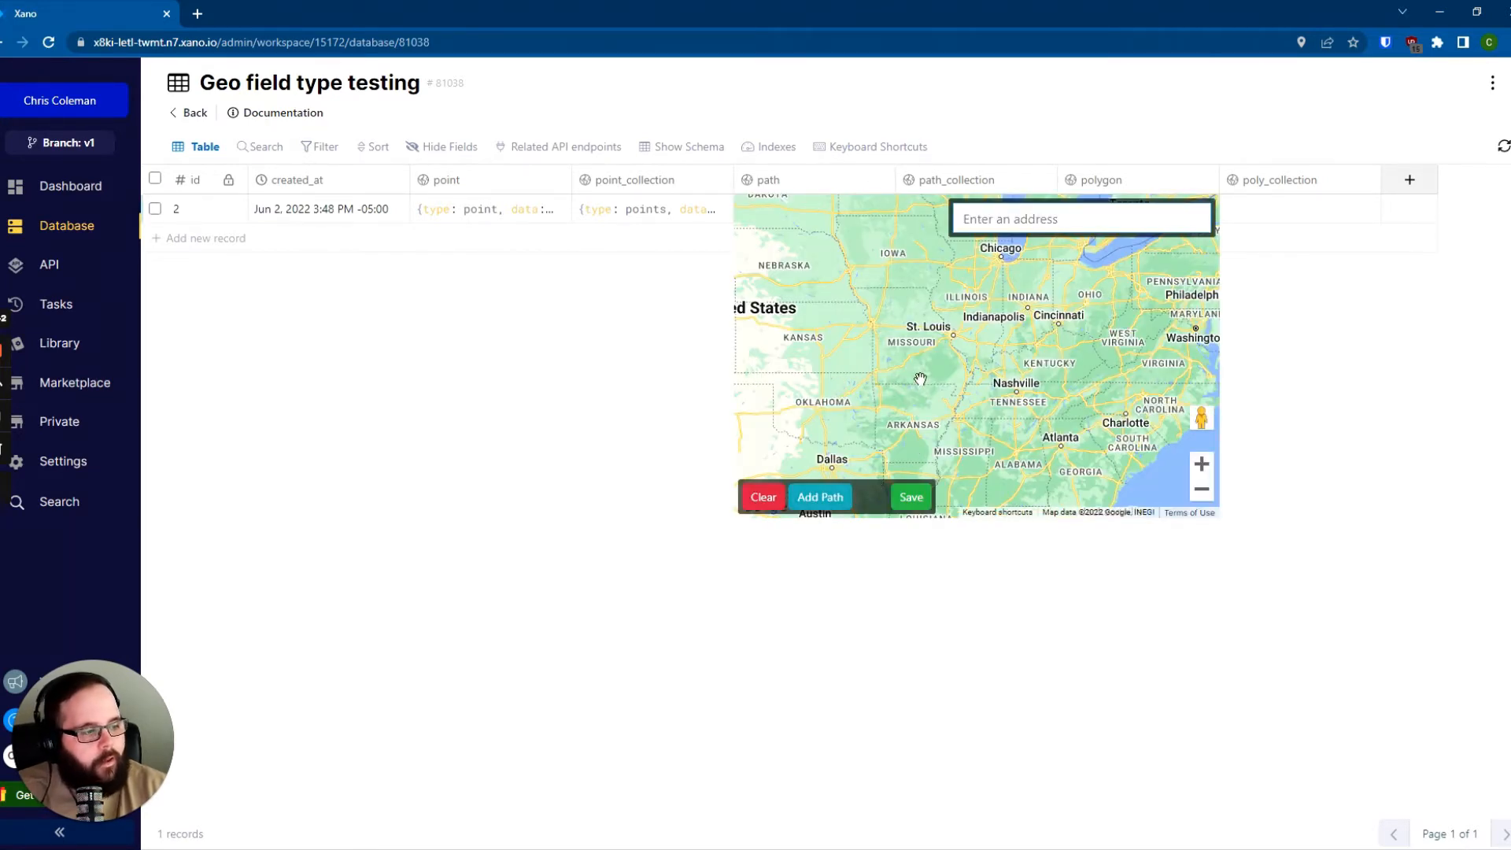
pyautogui.moveTo(921, 379); pyautogui.dragTo(940, 367)
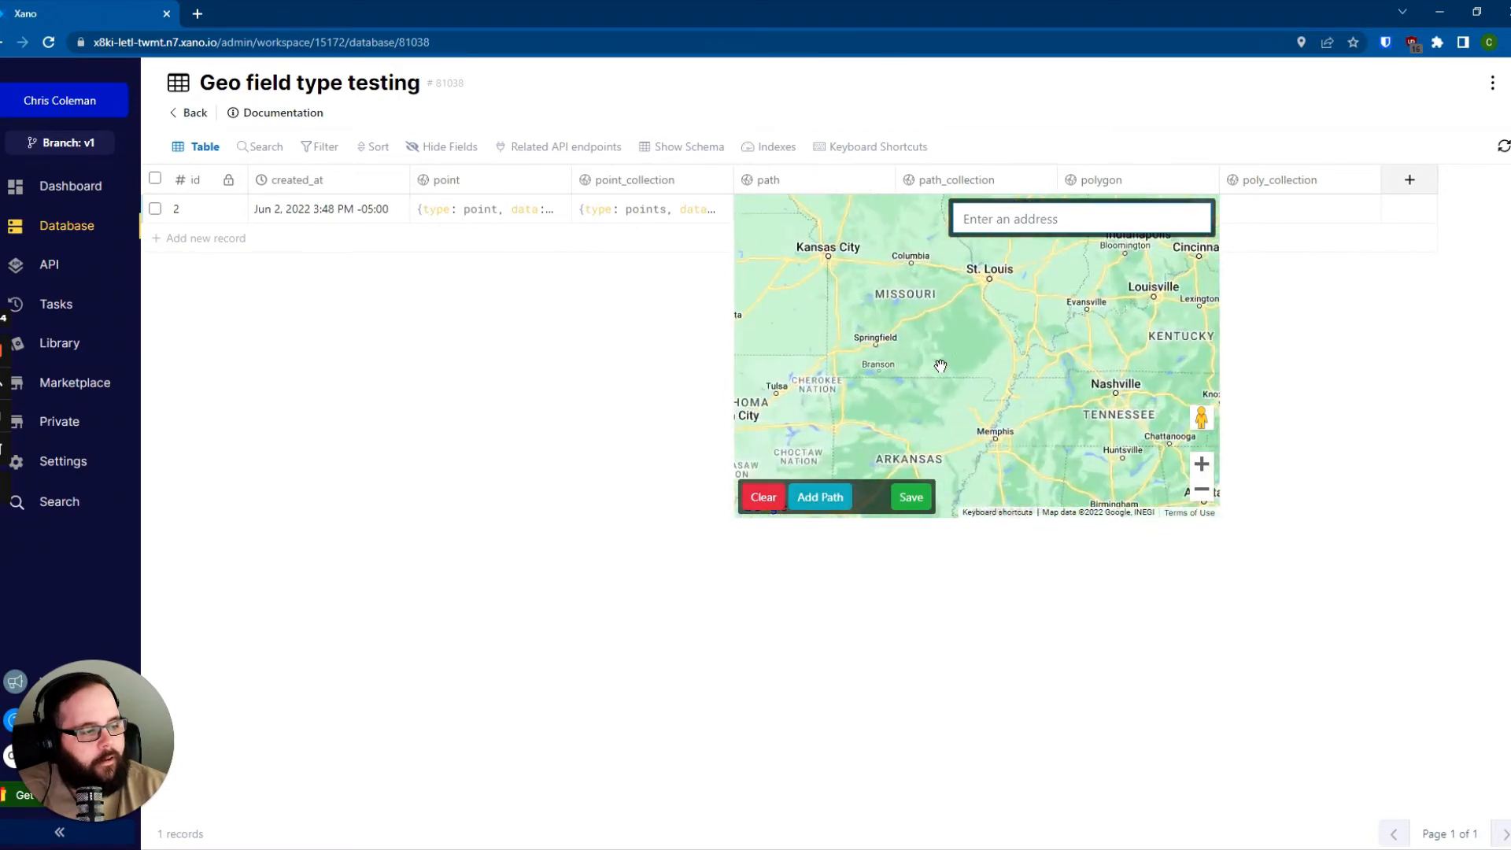
pyautogui.moveTo(941, 365); pyautogui.dragTo(1013, 477)
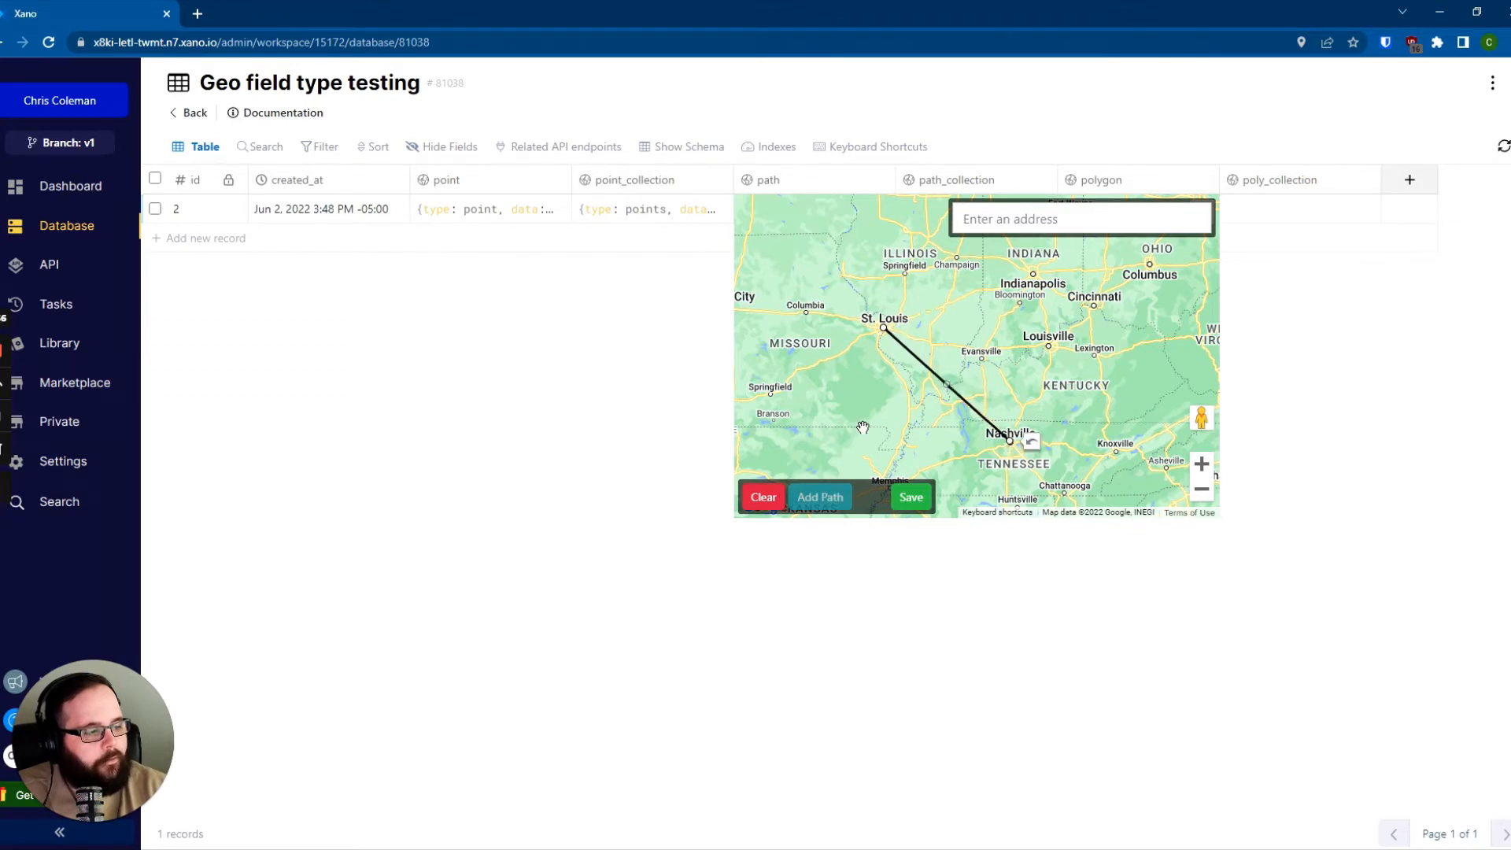
pyautogui.moveTo(940, 391)
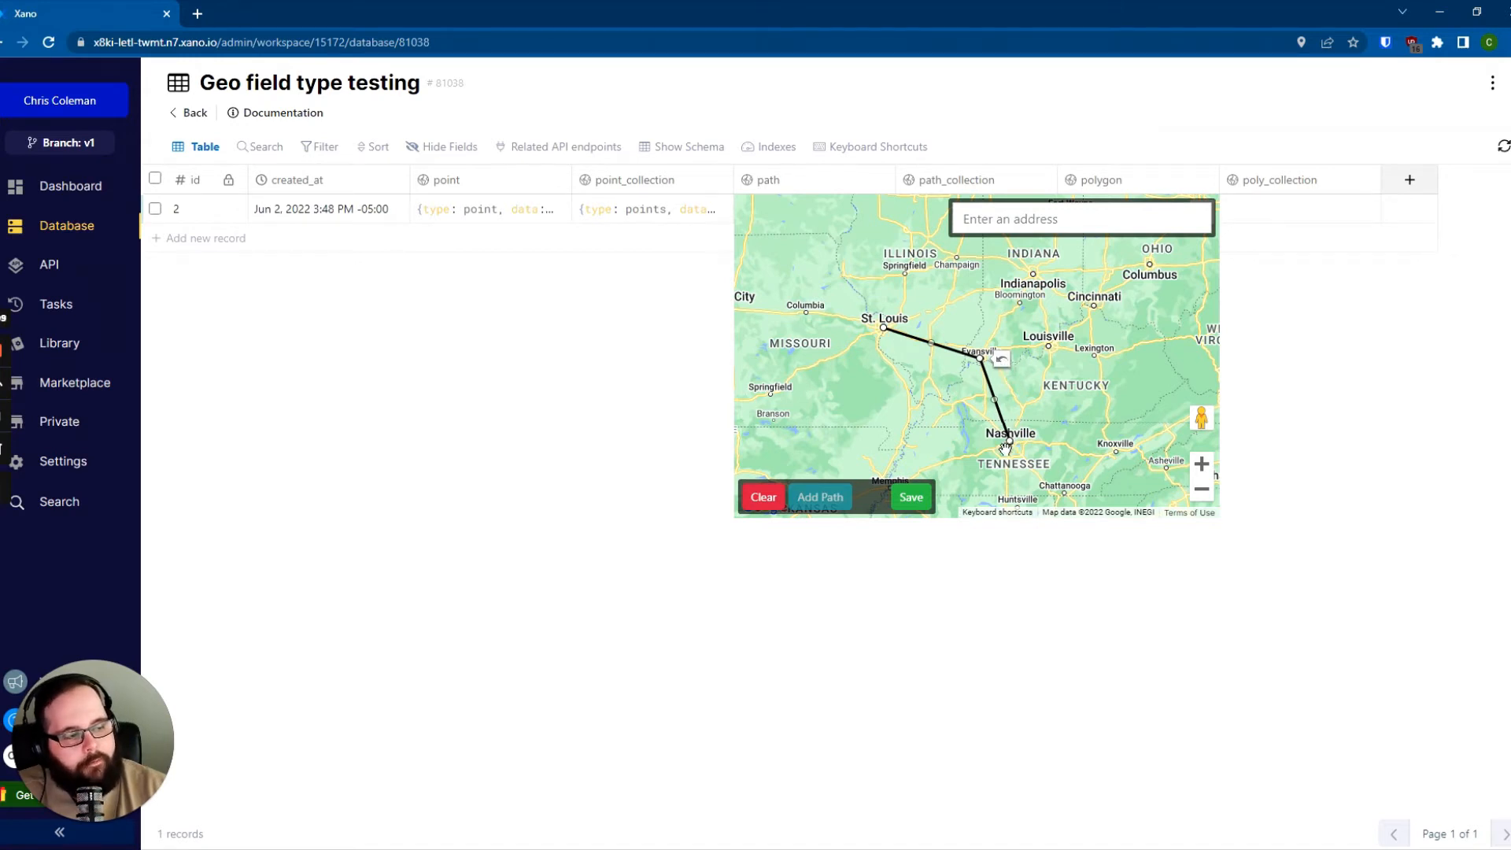
pyautogui.moveTo(935, 351)
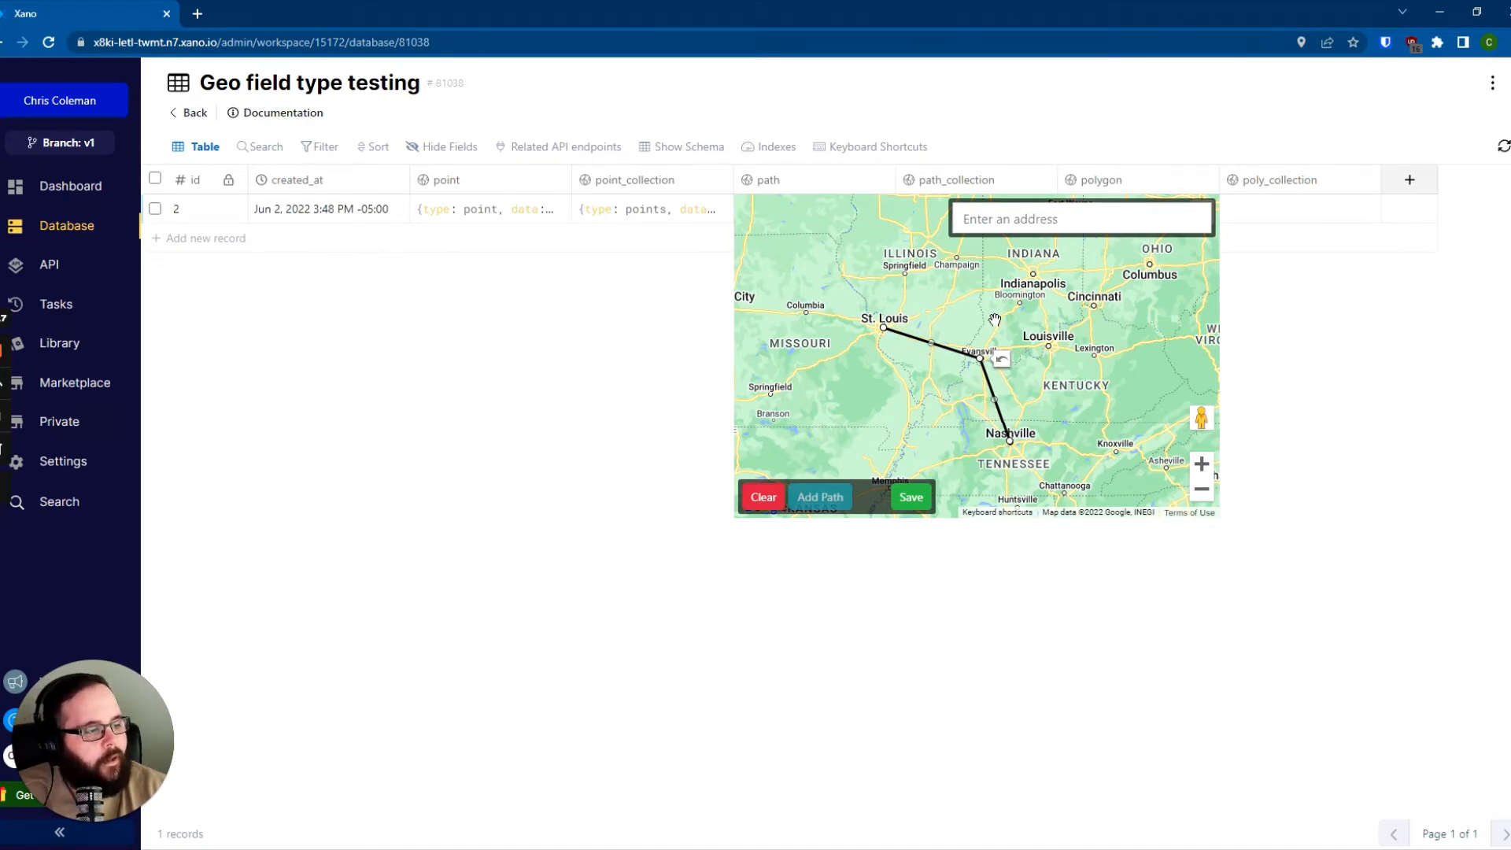
pyautogui.moveTo(931, 351)
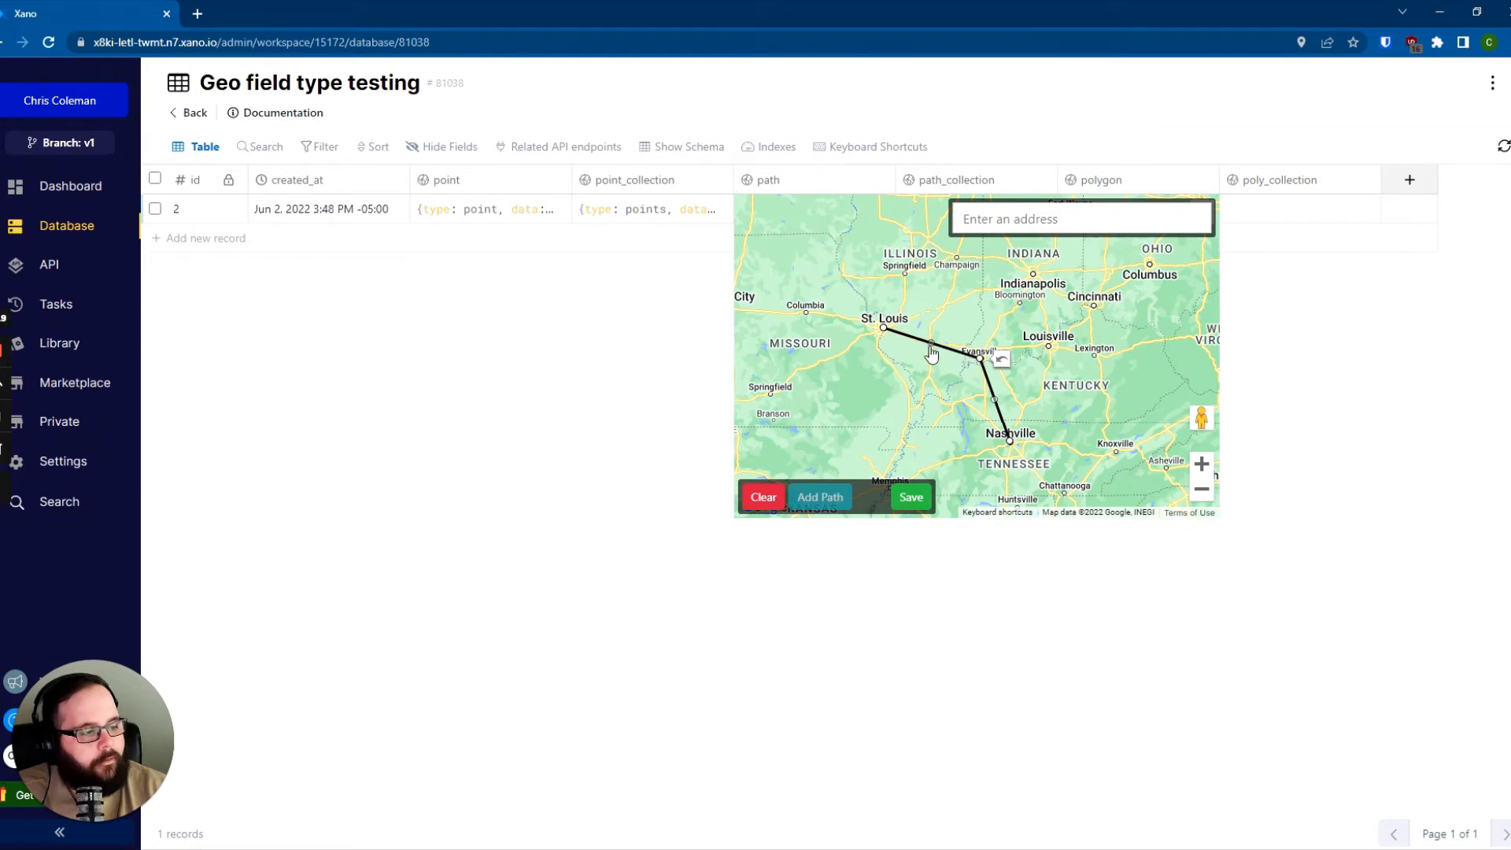
pyautogui.click(1012, 299)
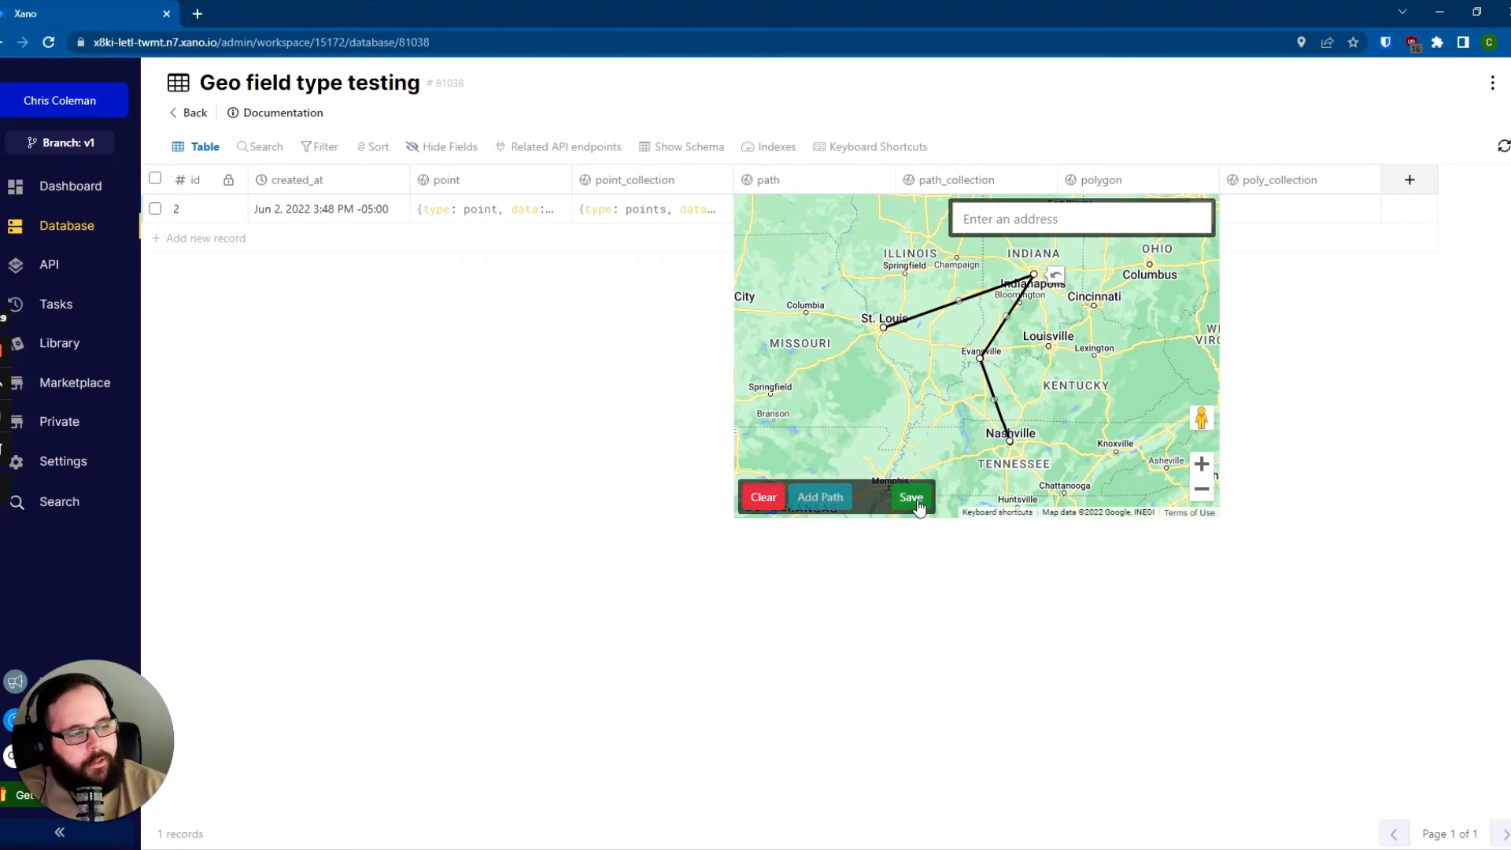
pyautogui.click(909, 496)
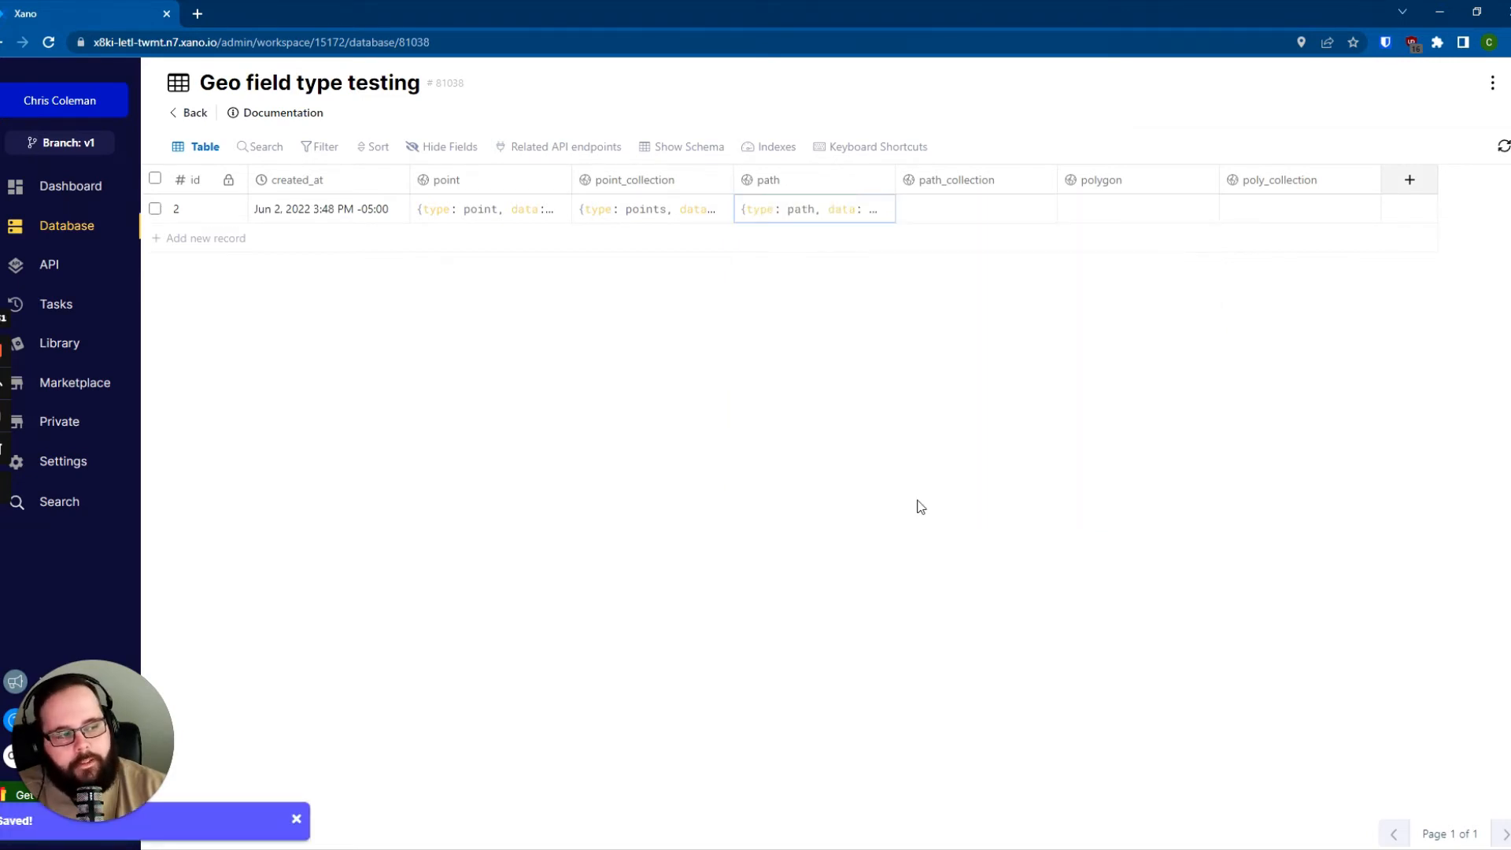
pyautogui.moveTo(726, 439)
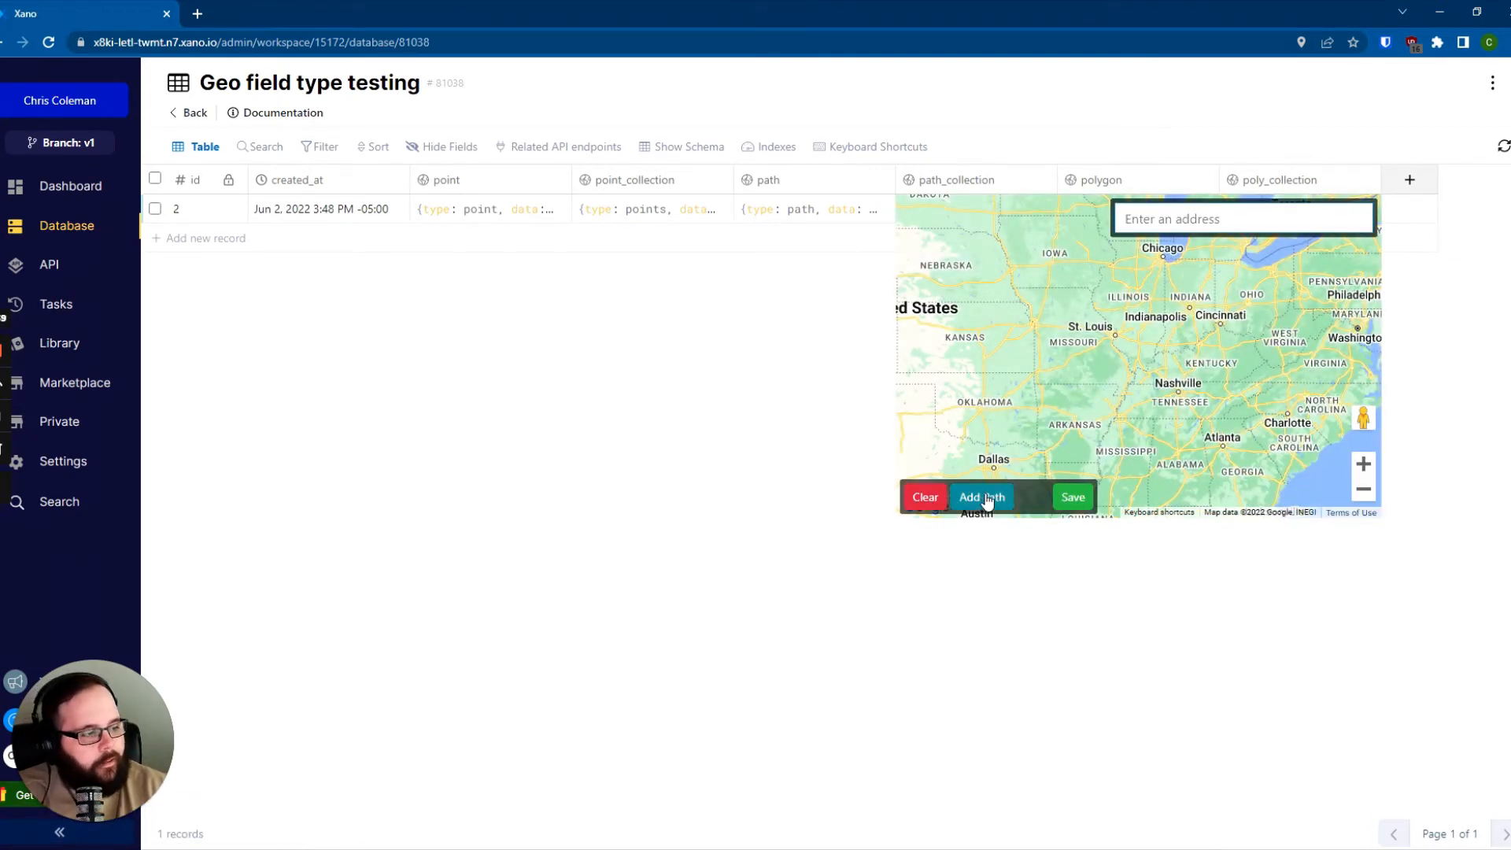
# Step: Save two paths, Chicago–Cincinnati and St. Louis–Nashville, in the path_collection field
pyautogui.click(981, 496)
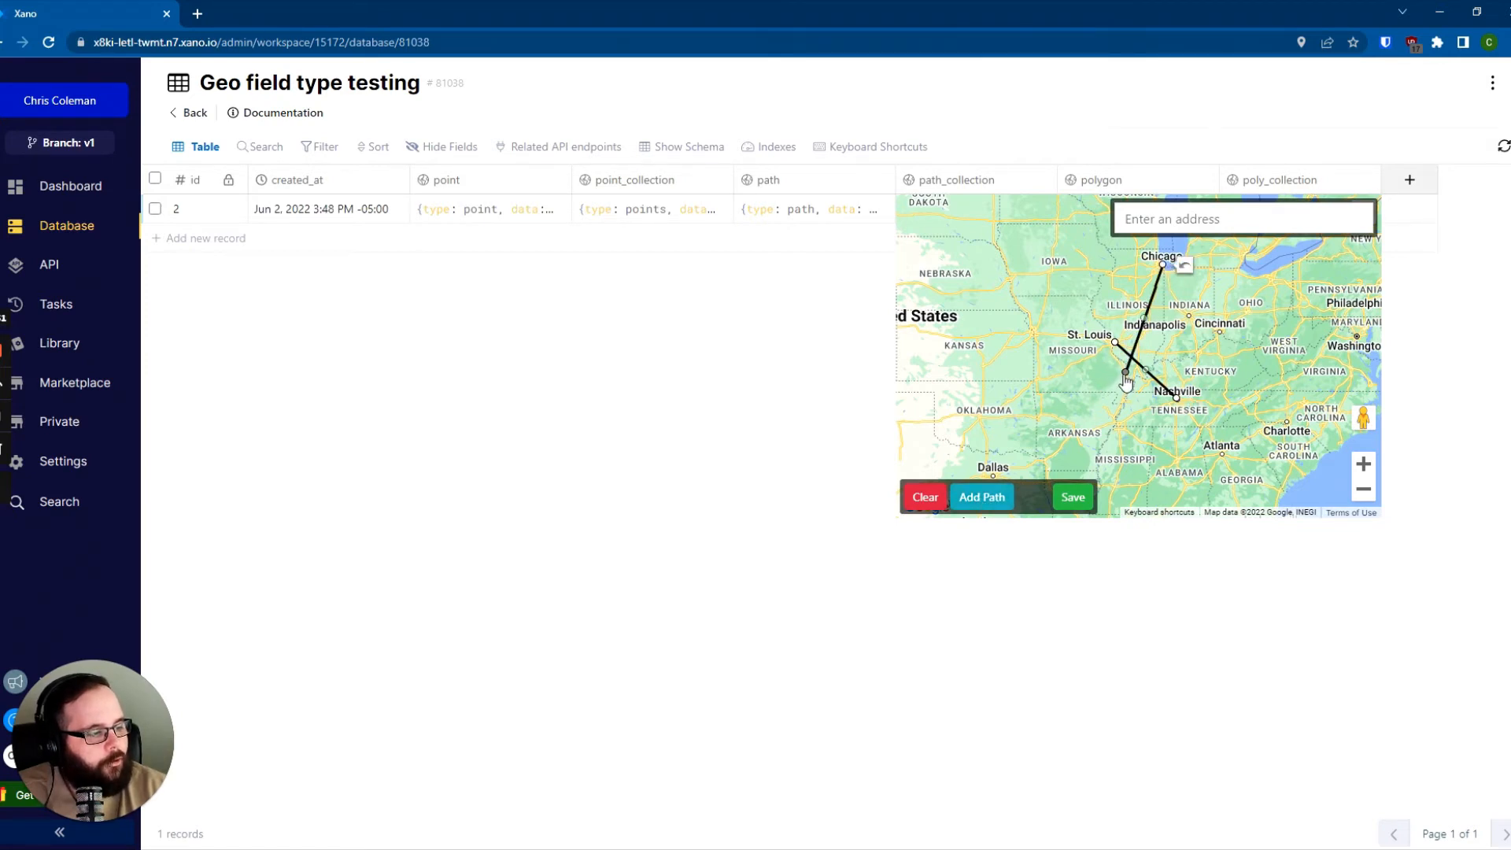
pyautogui.click(1217, 347)
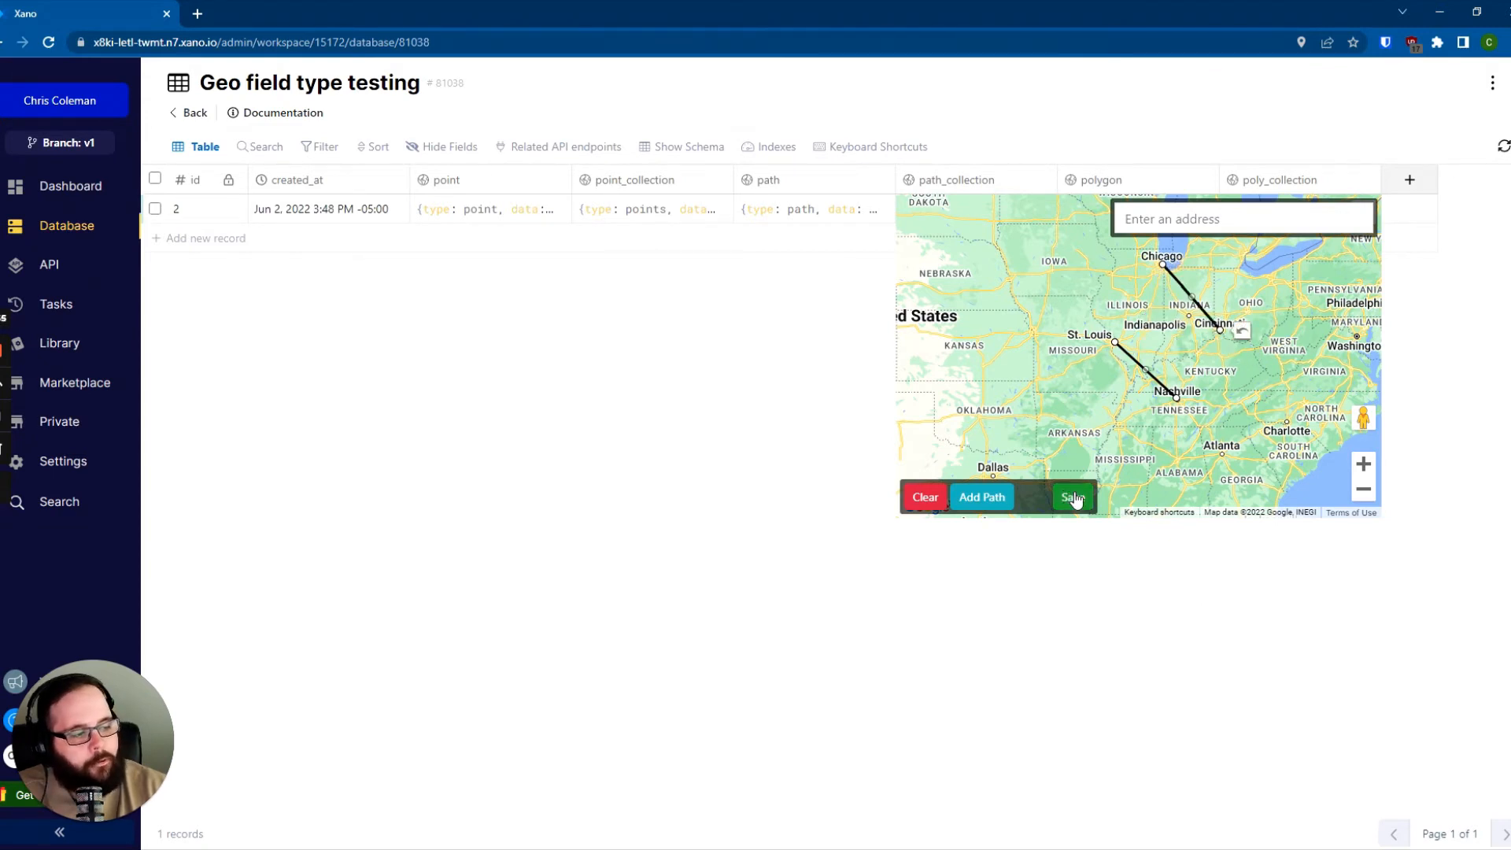
pyautogui.click(1072, 496)
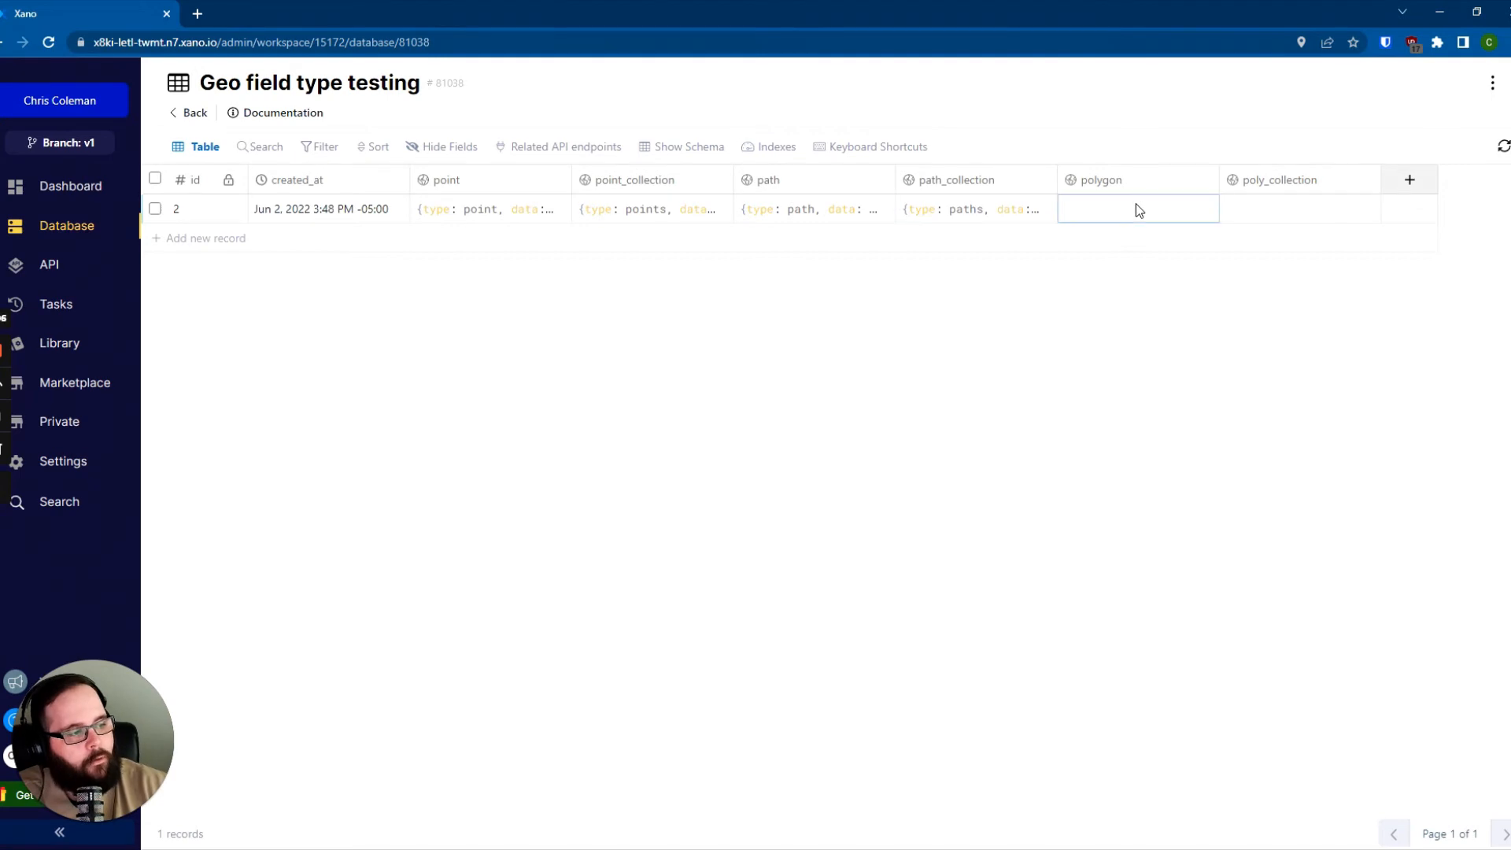
# Step: Draw and save a triangular polygon around St. Louis in the polygon field
pyautogui.click(1137, 209)
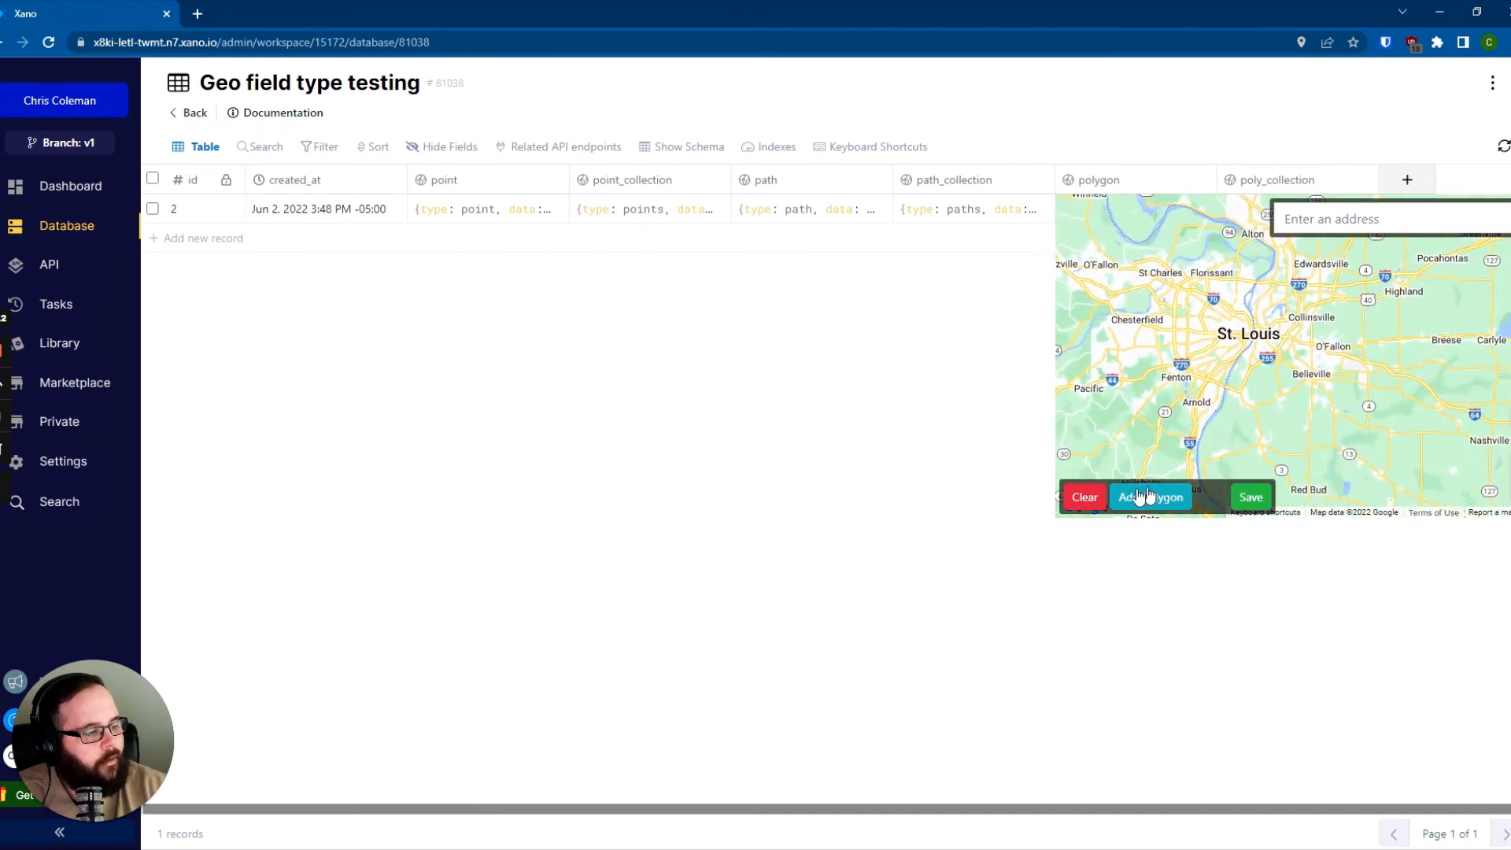
pyautogui.click(1149, 496)
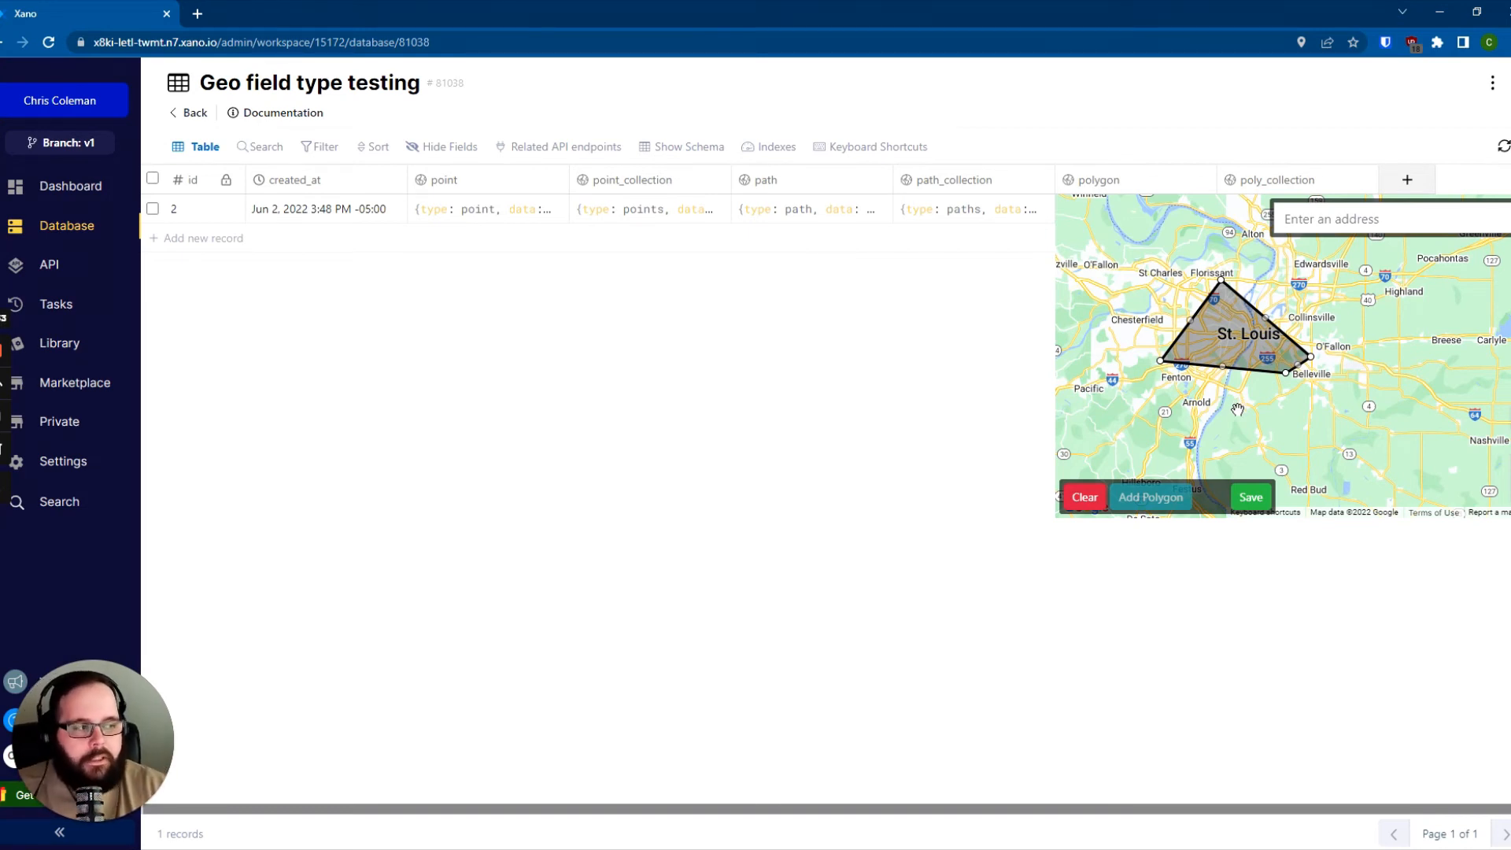
pyautogui.moveTo(1121, 335)
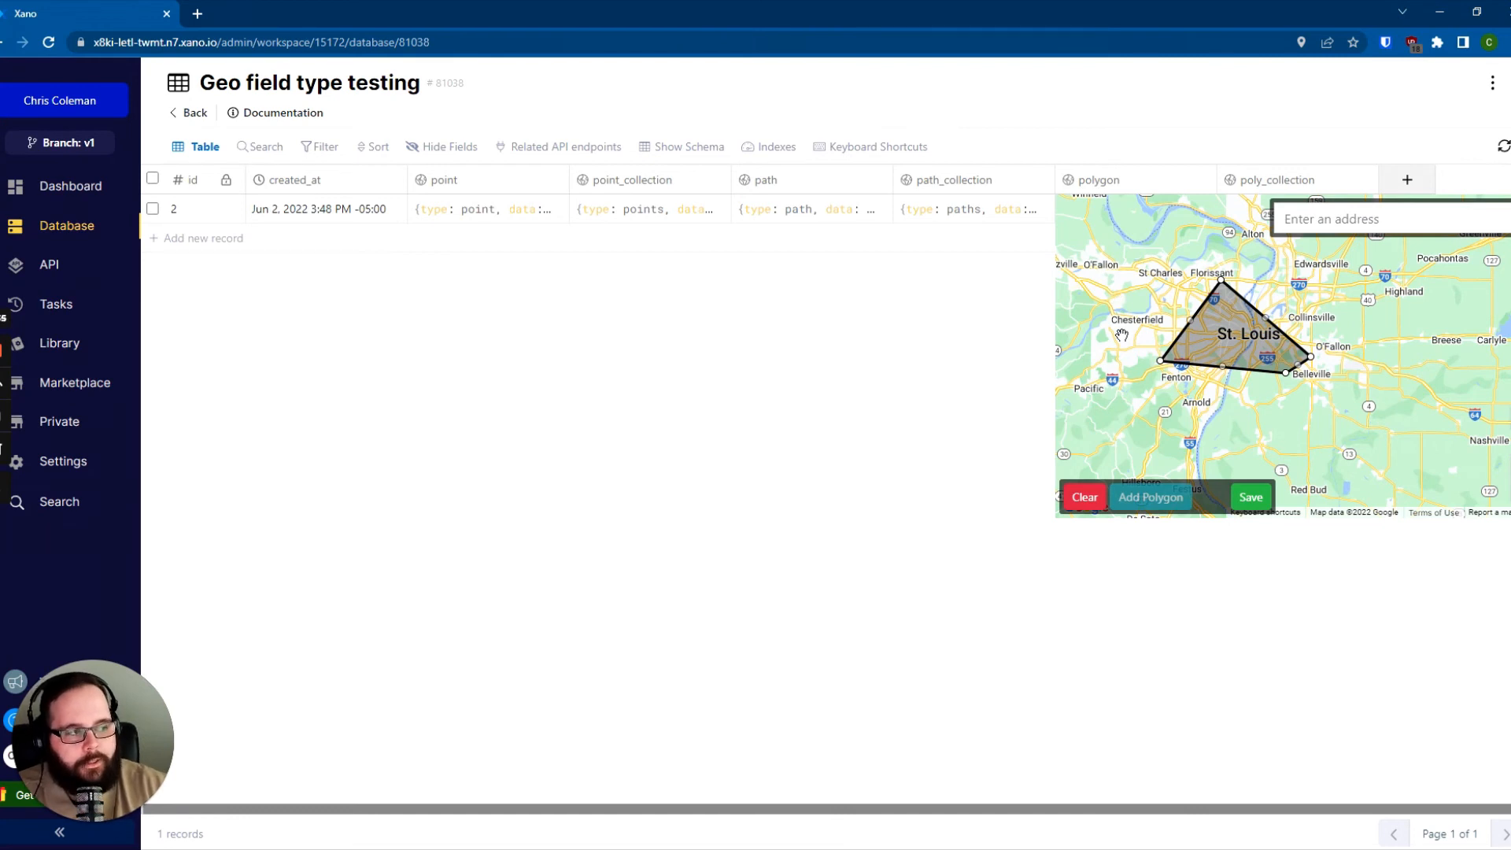
pyautogui.moveTo(1219, 512)
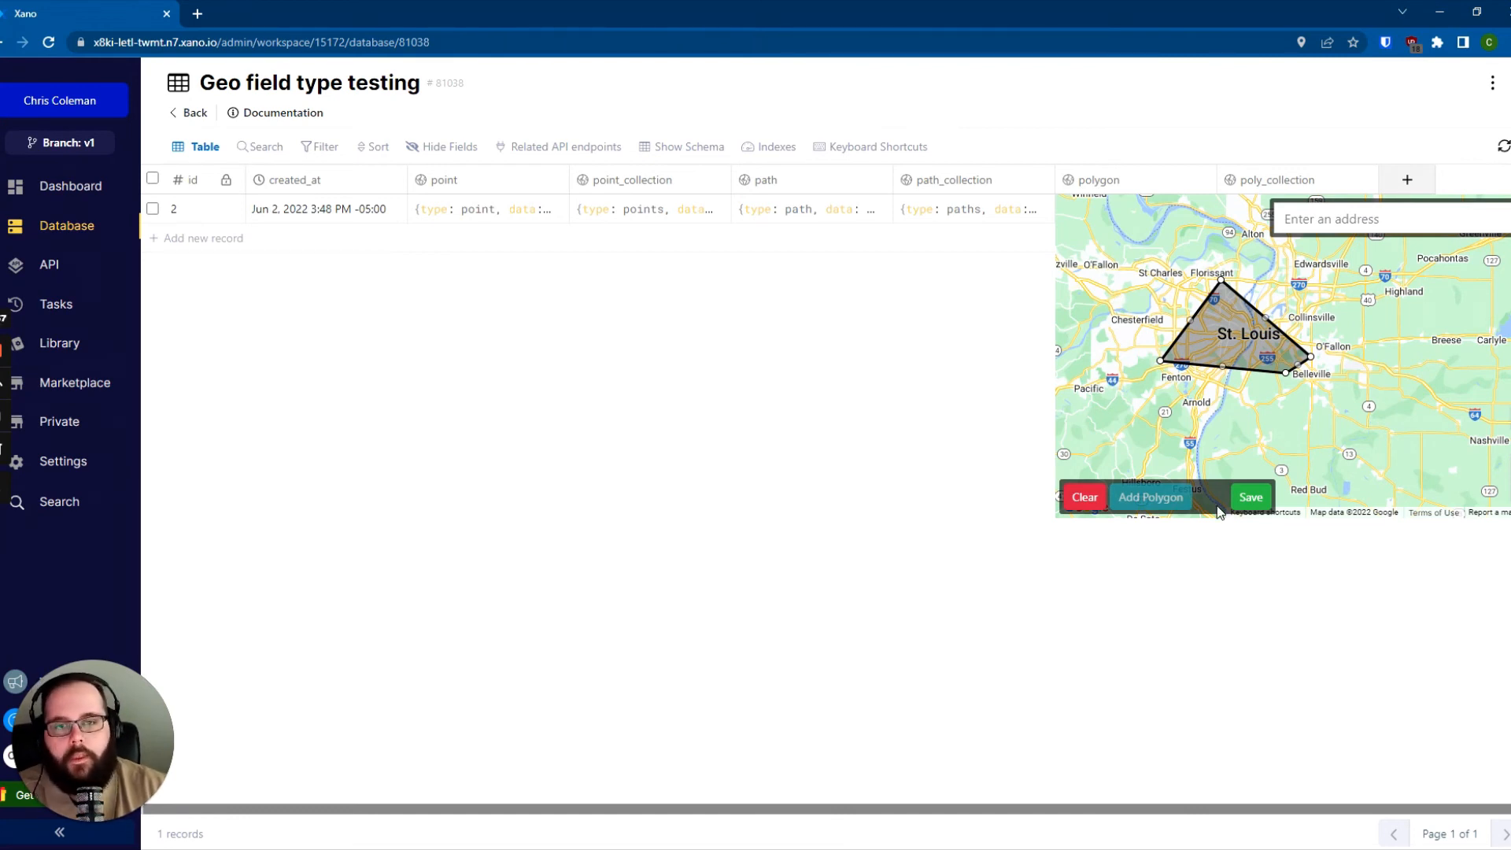
pyautogui.moveTo(1277, 512)
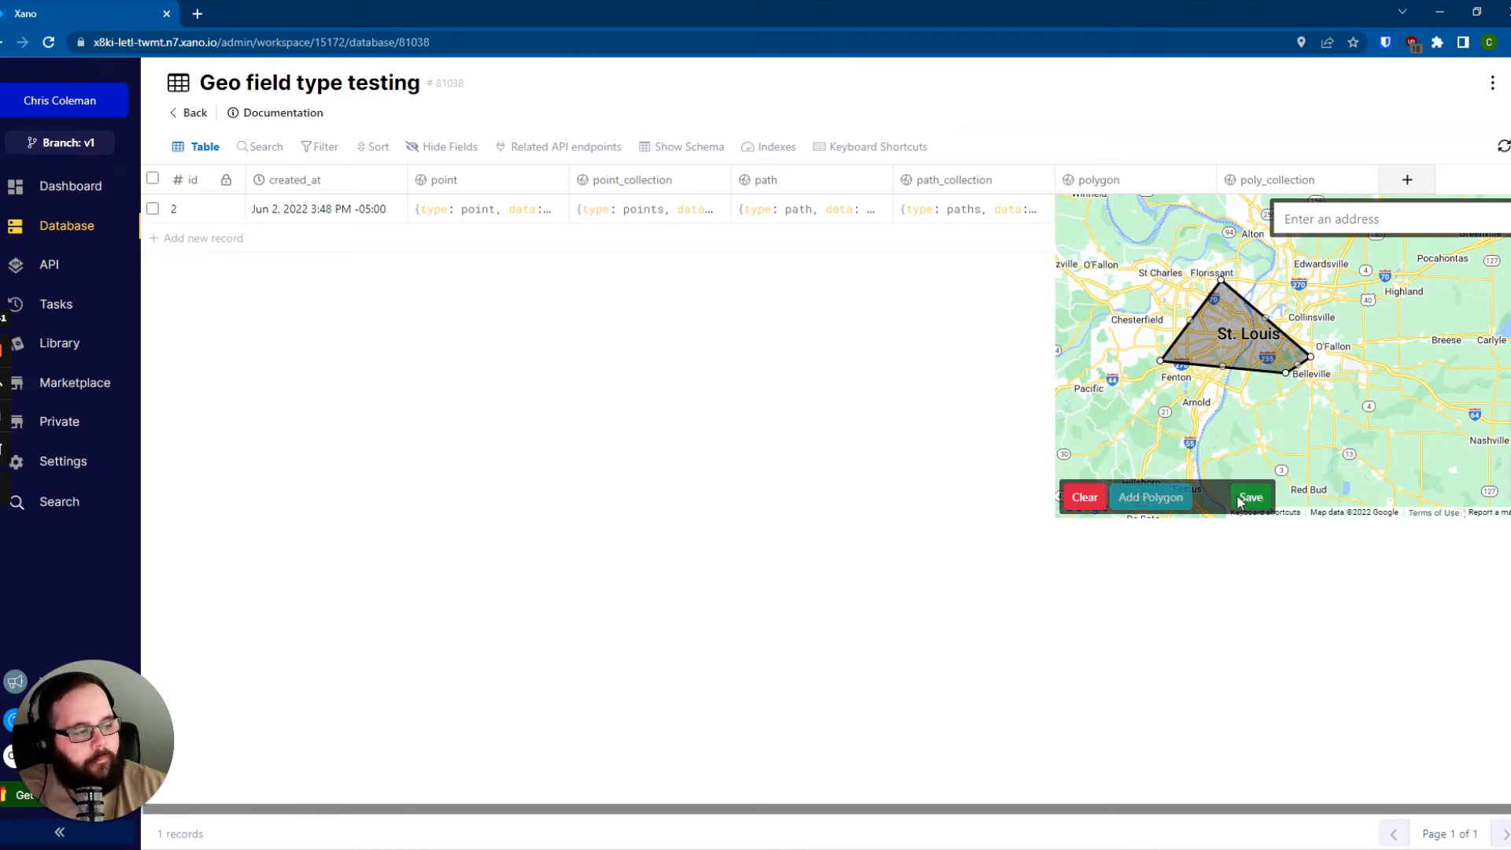
pyautogui.click(1250, 496)
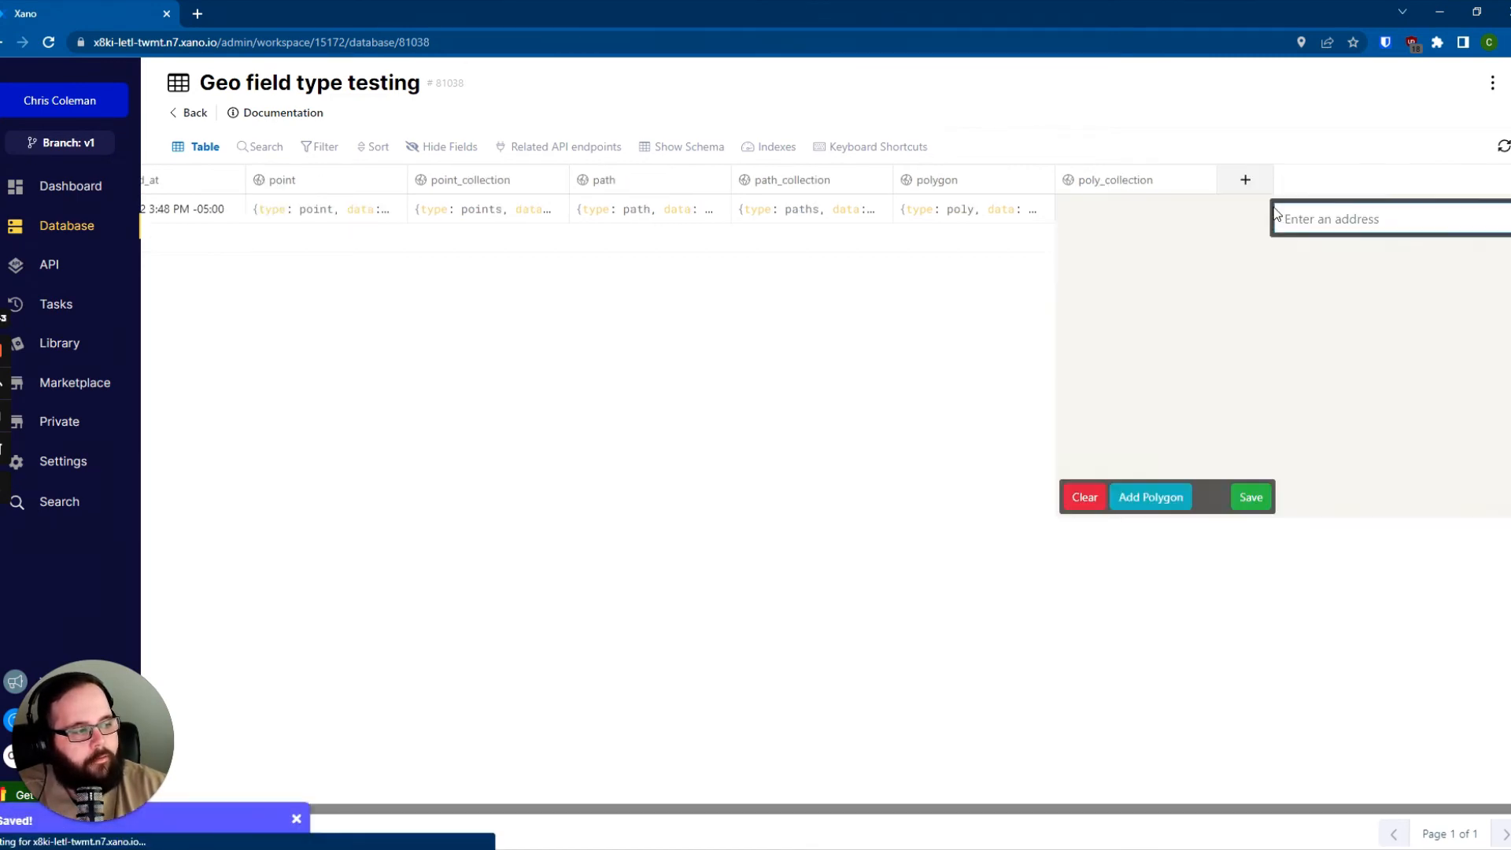
# Step: Save three small Midwest triangles in the poly_collection field, completing all geo fields
pyautogui.click(1149, 496)
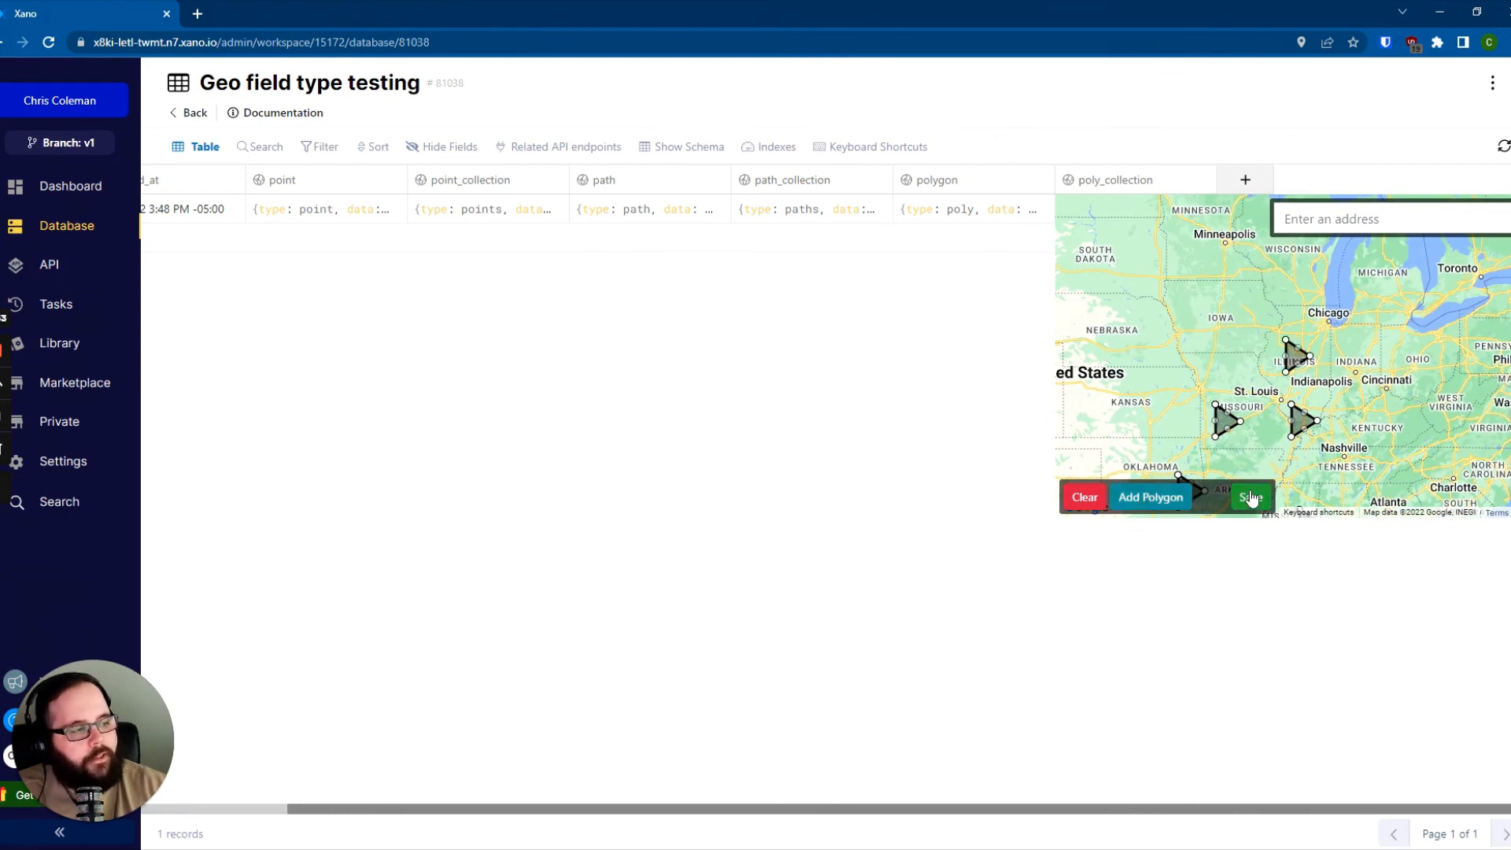
pyautogui.click(1250, 497)
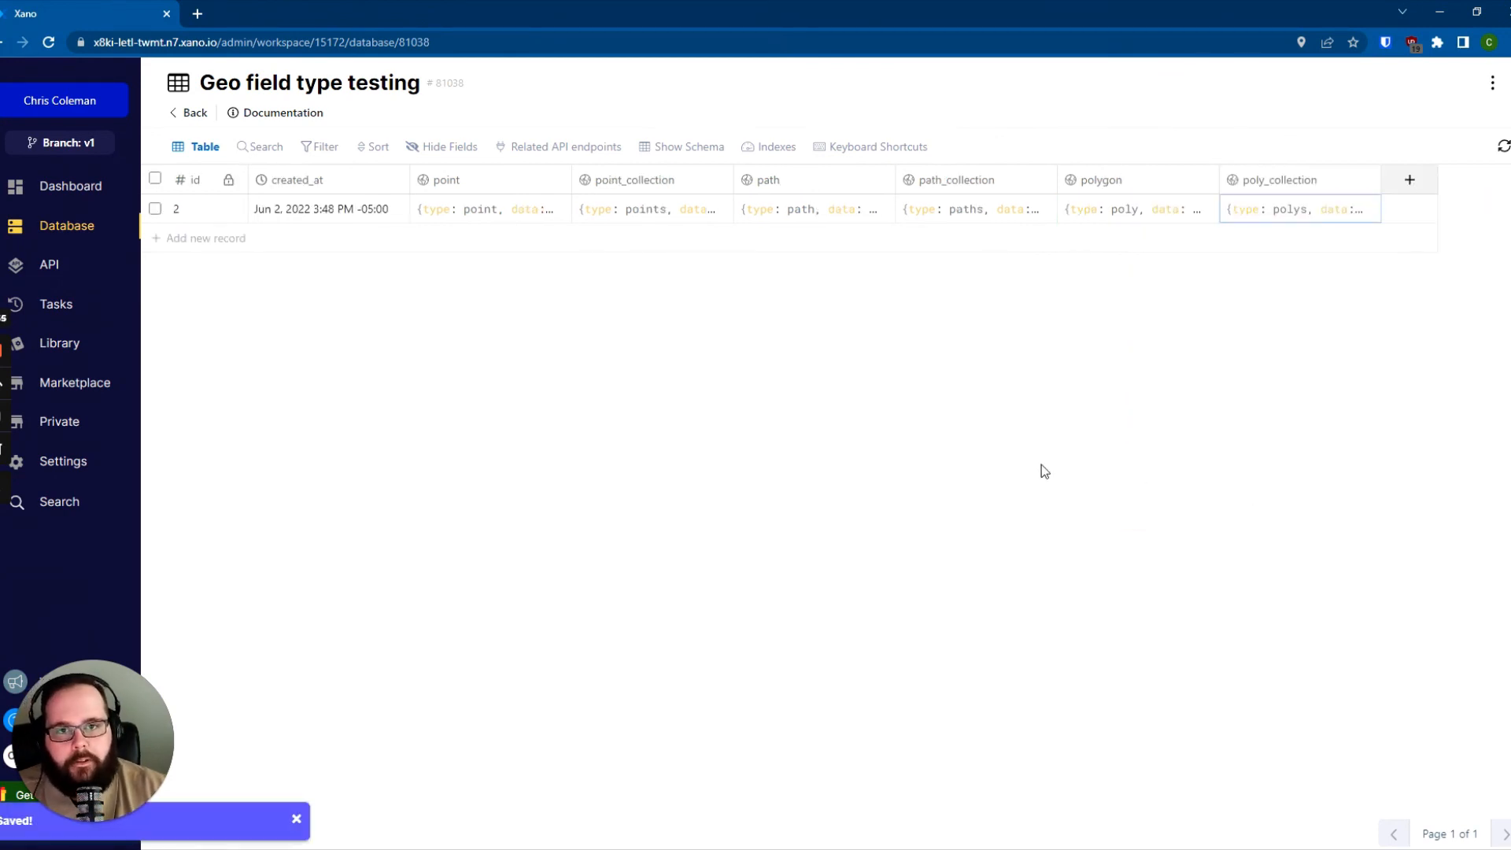
pyautogui.moveTo(460, 493)
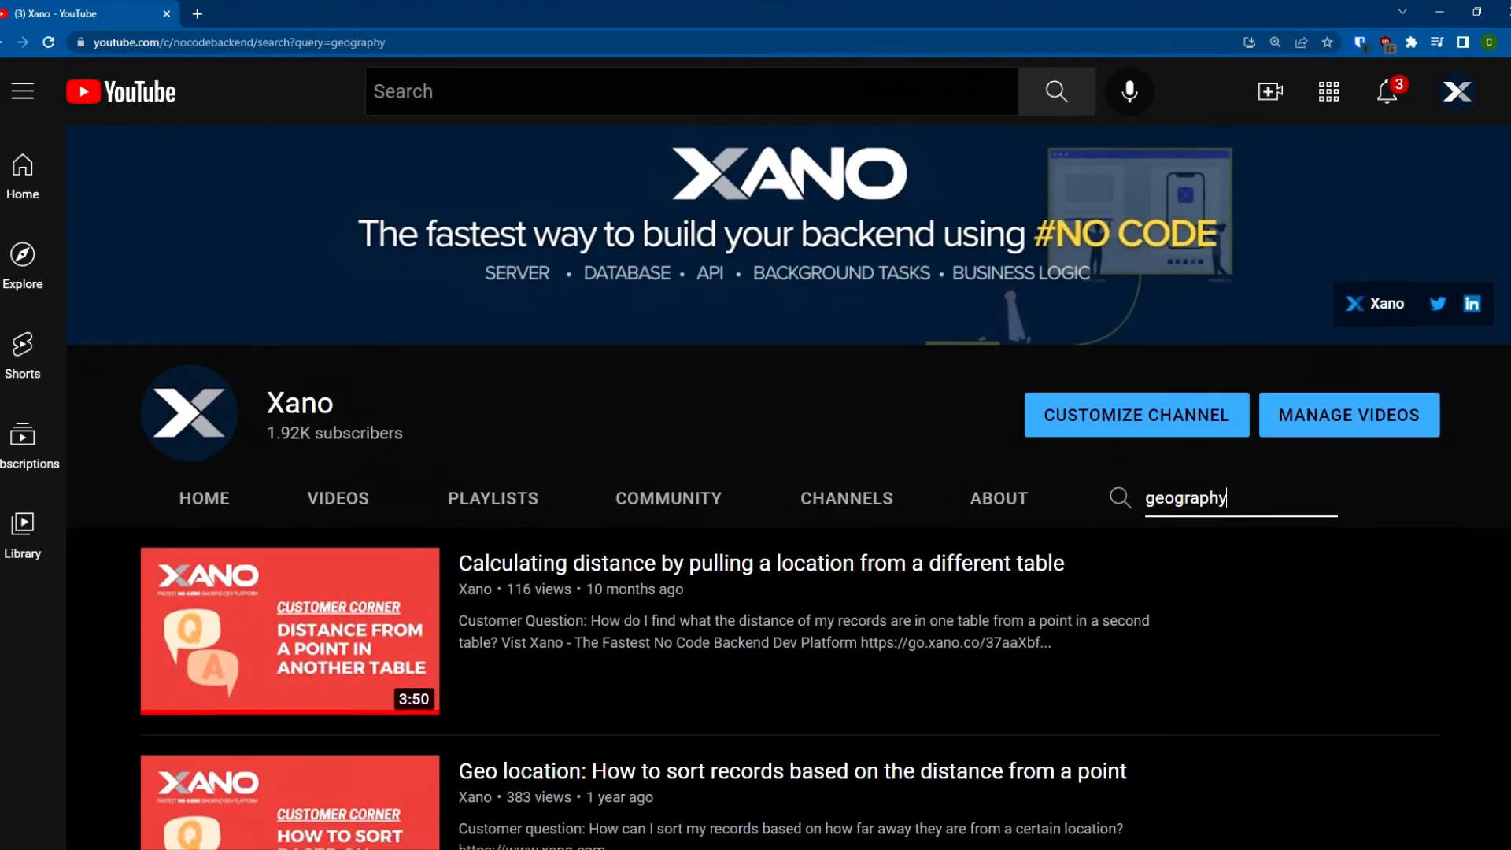
pyautogui.scroll(-3)
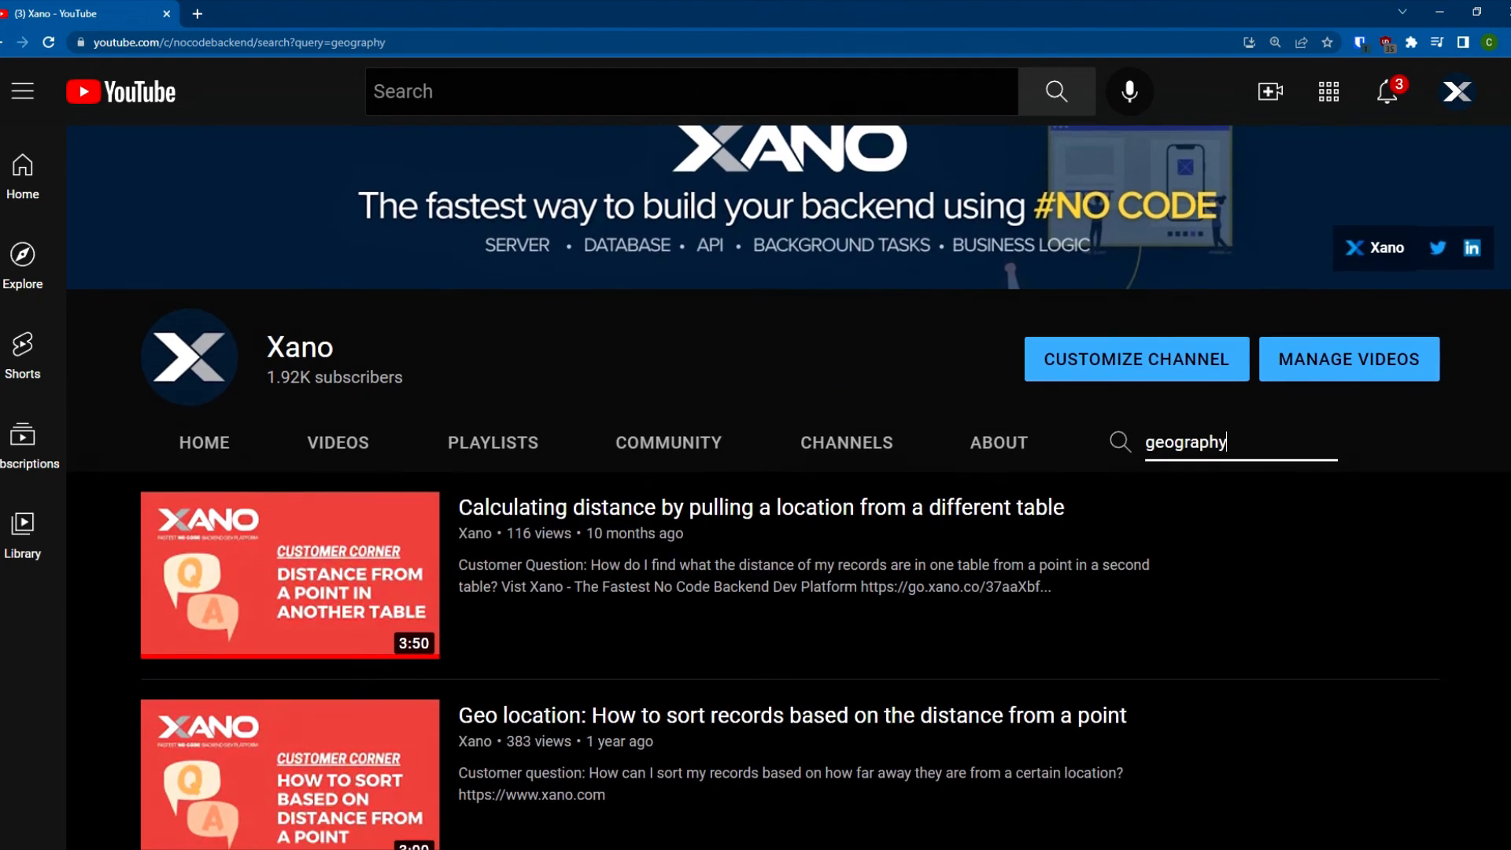
pyautogui.scroll(-3)
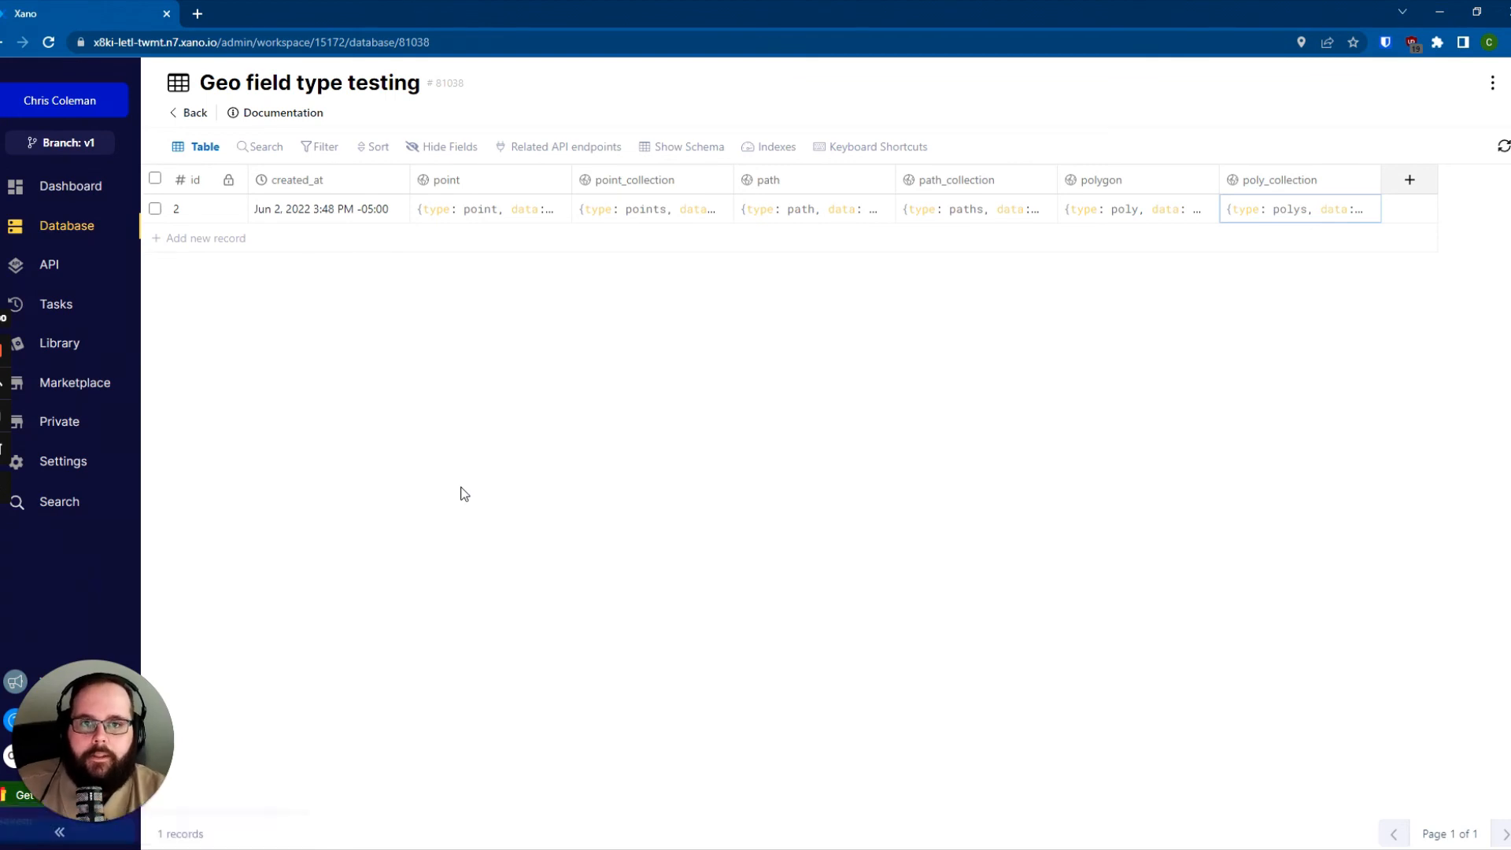
pyautogui.moveTo(353, 405)
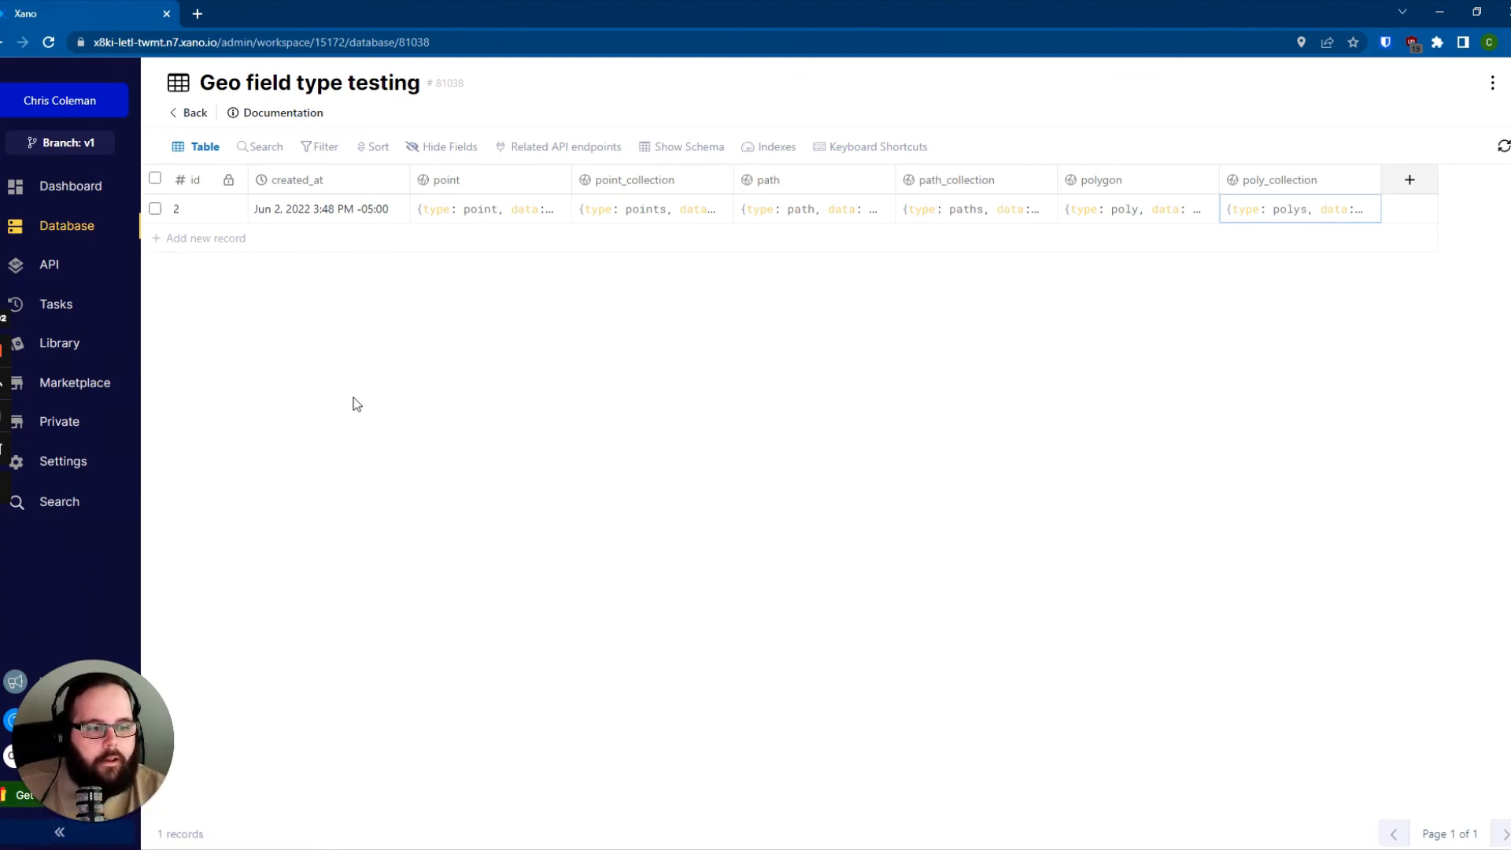